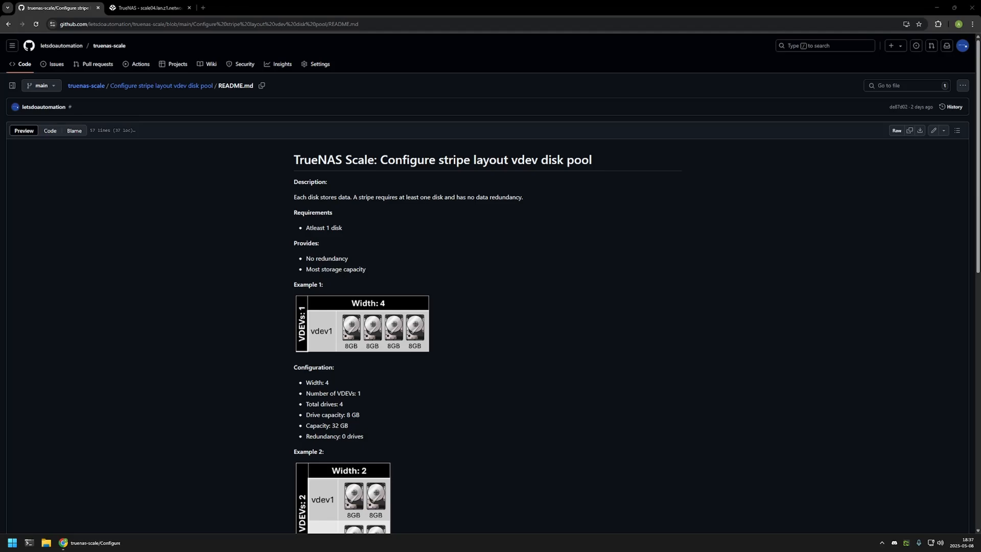
mouse_move(113, 68)
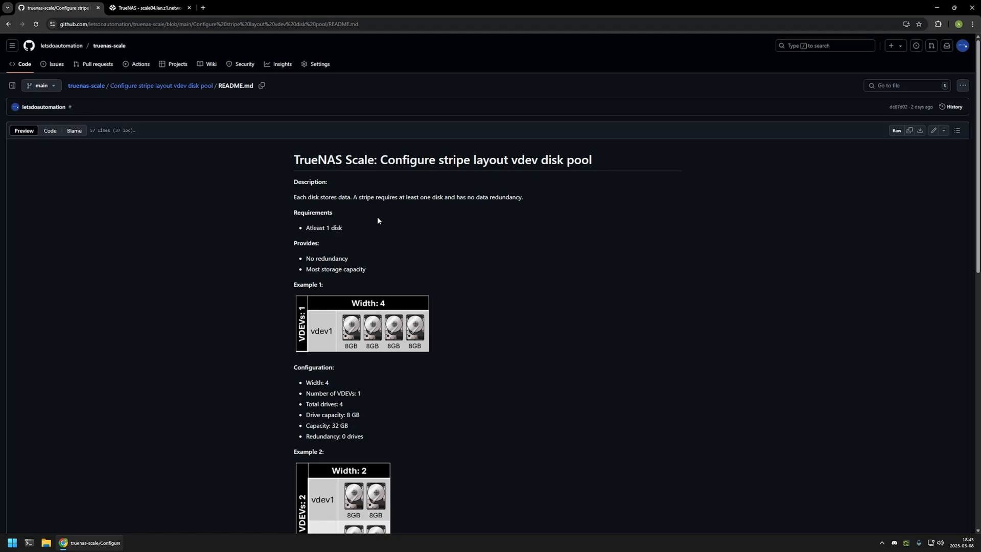
Step: Review the README's stripe disk requirements and no-redundancy note, then open This PC
left_click_drag(352, 196, 430, 196)
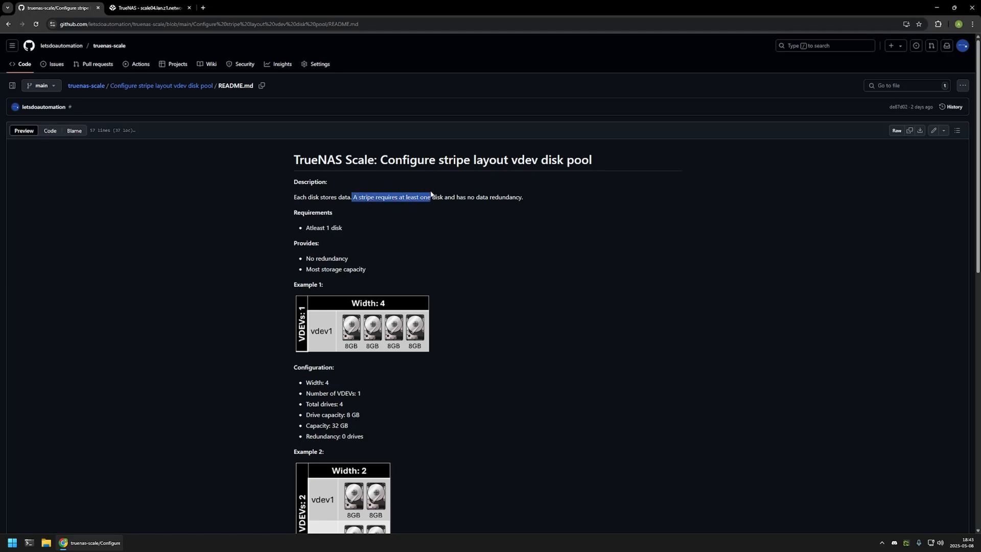
left_click(429, 187)
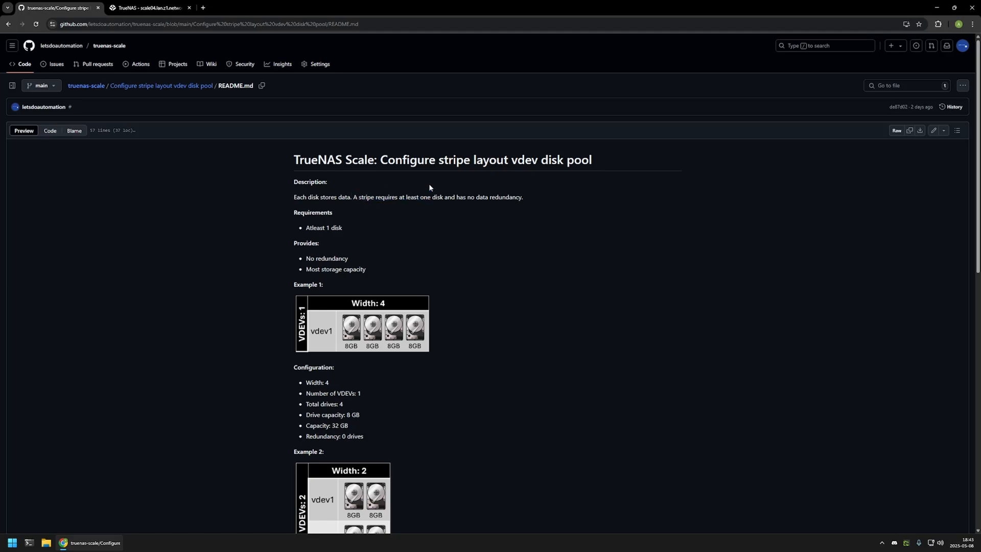
left_click_drag(448, 197, 522, 197)
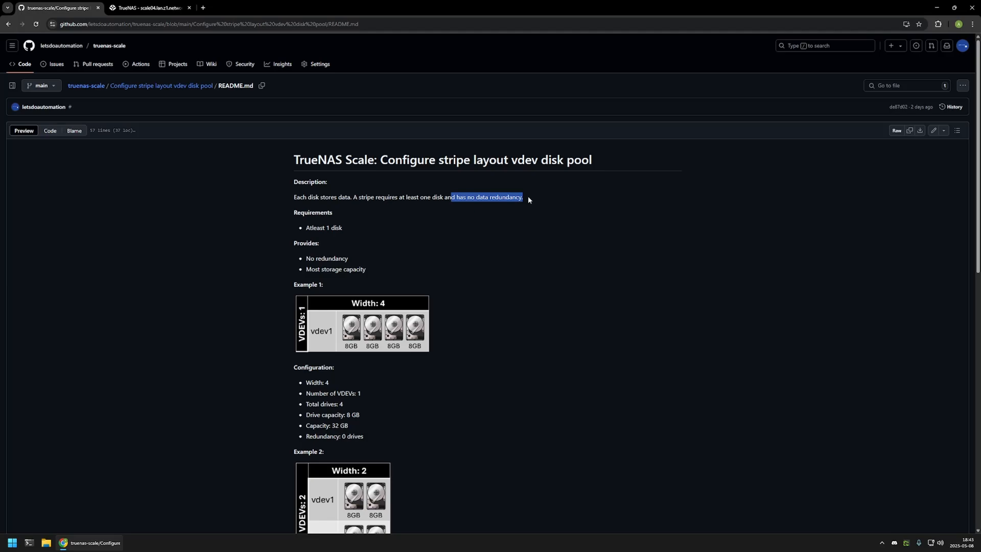
left_click(529, 199)
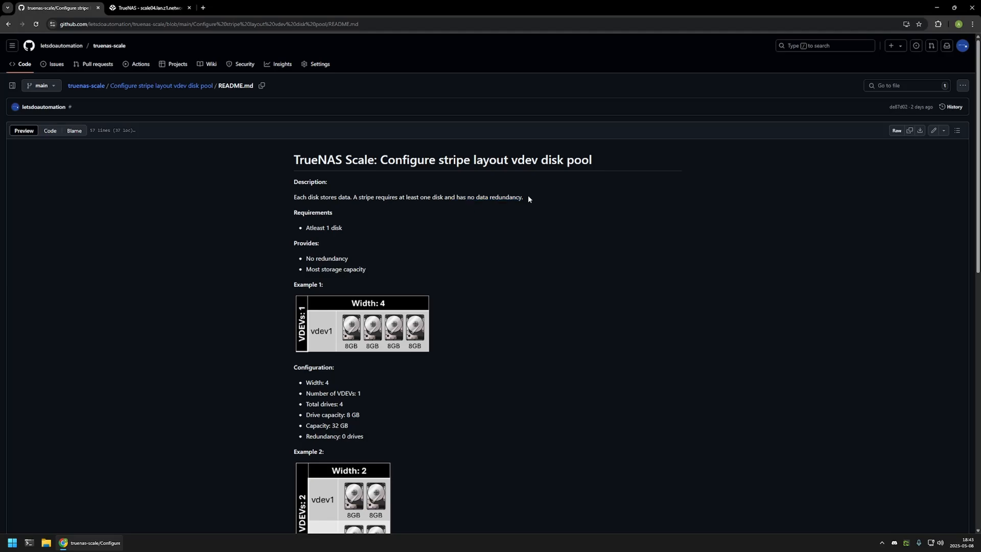
double_click(327, 257)
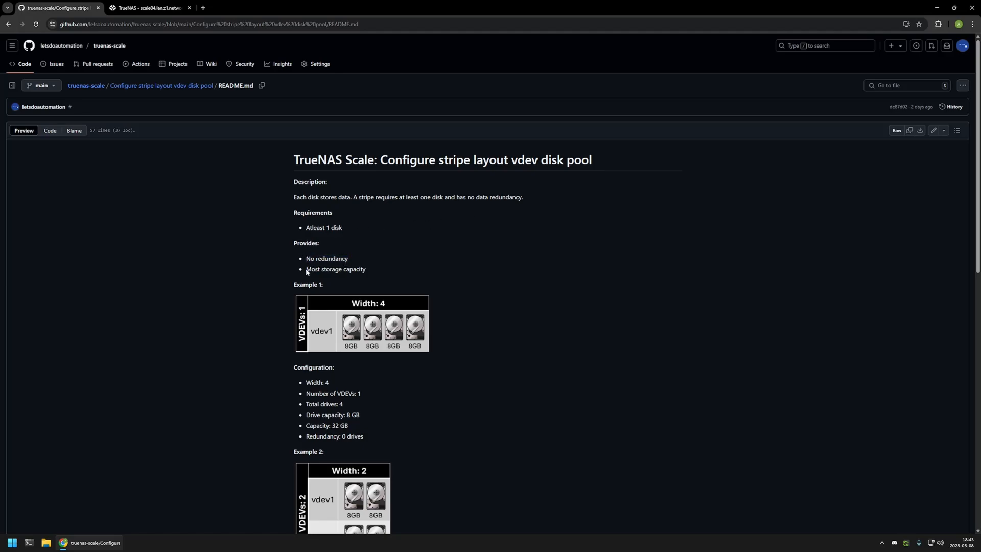
mouse_move(368, 270)
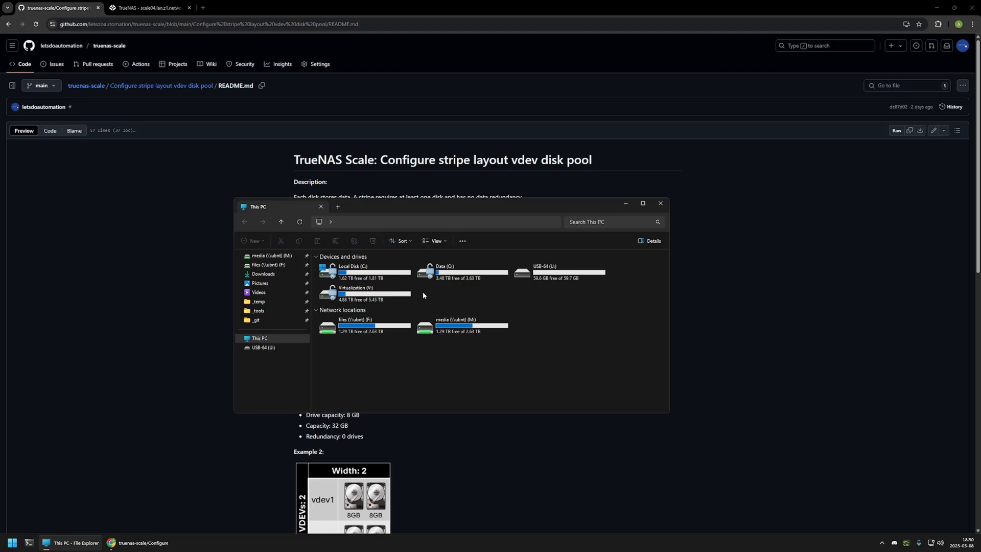
double_click(356, 290)
type("spaces")
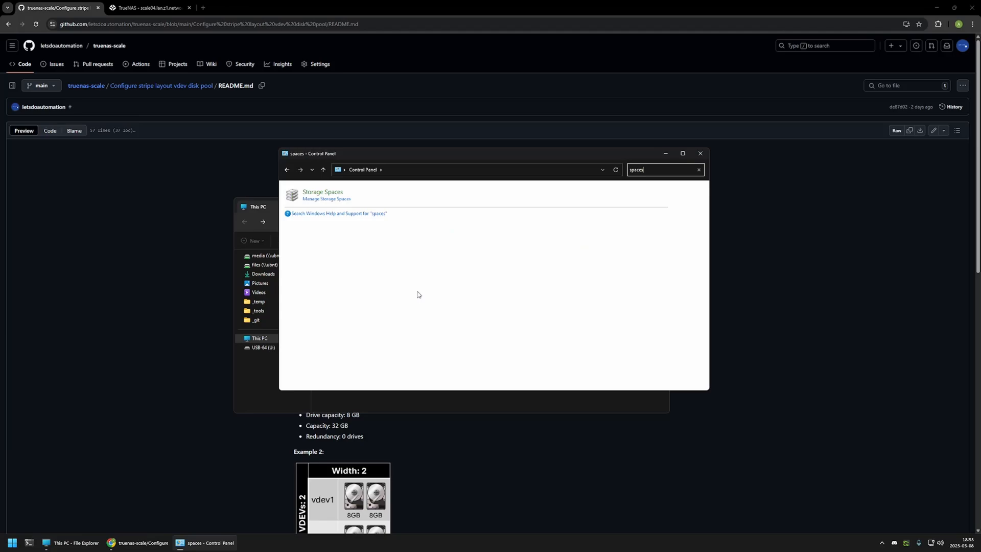
Step: Open Storage Spaces and scroll through the Virtualization and Data pools' physical drives
left_click(323, 194)
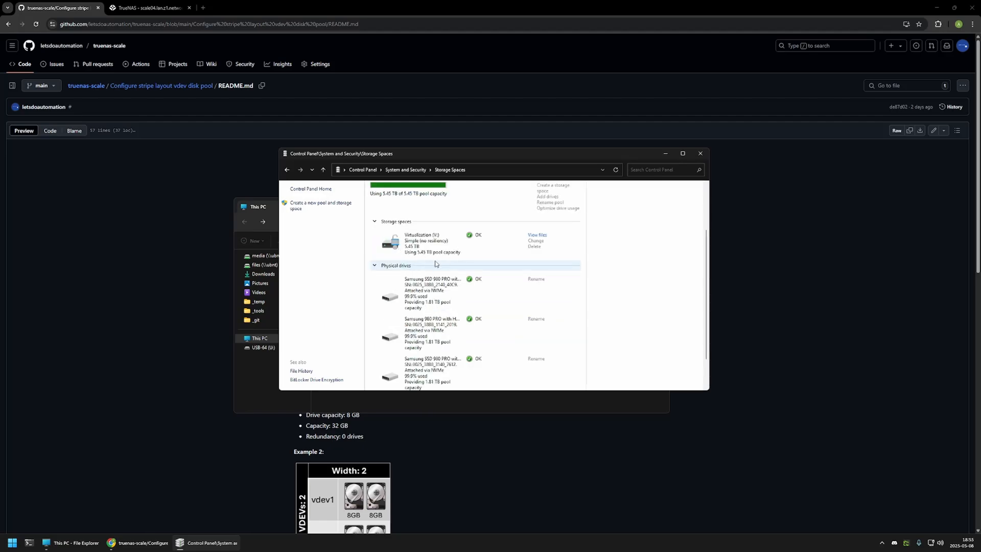
mouse_move(348, 304)
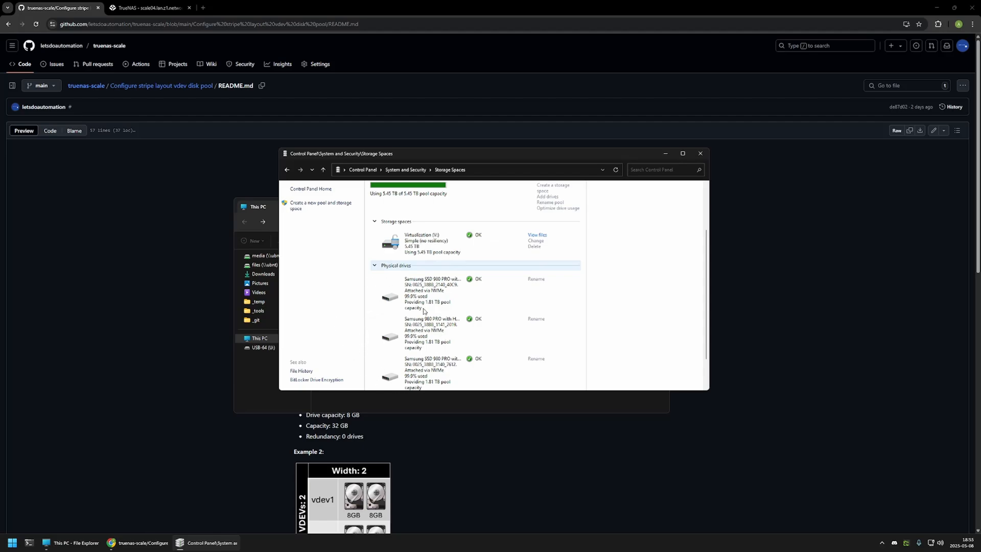
mouse_move(438, 316)
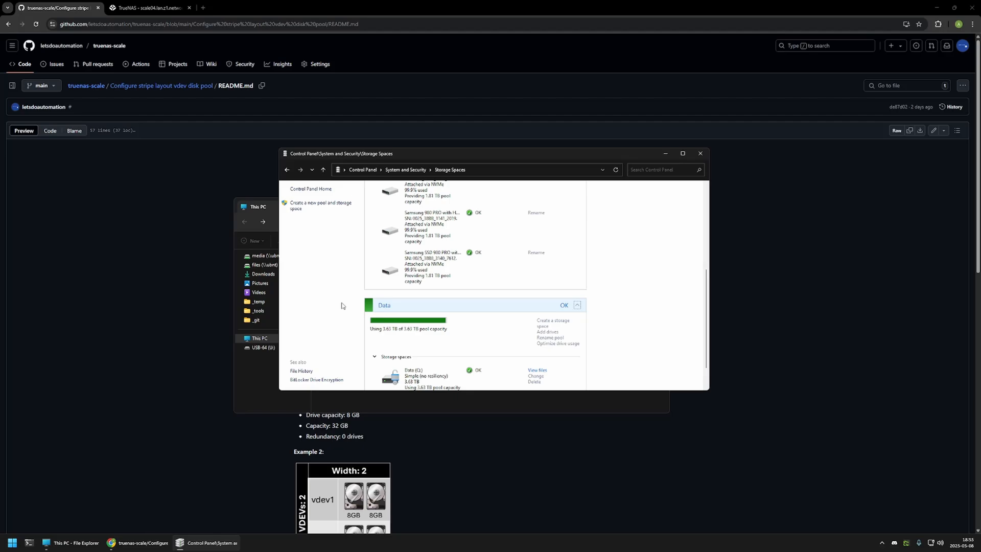
scroll("down", 3)
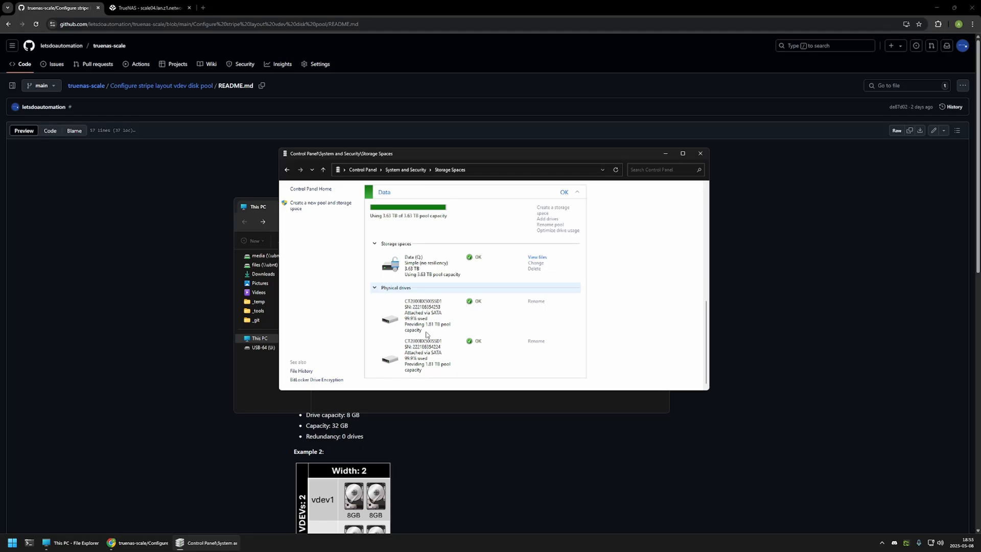
mouse_move(430, 330)
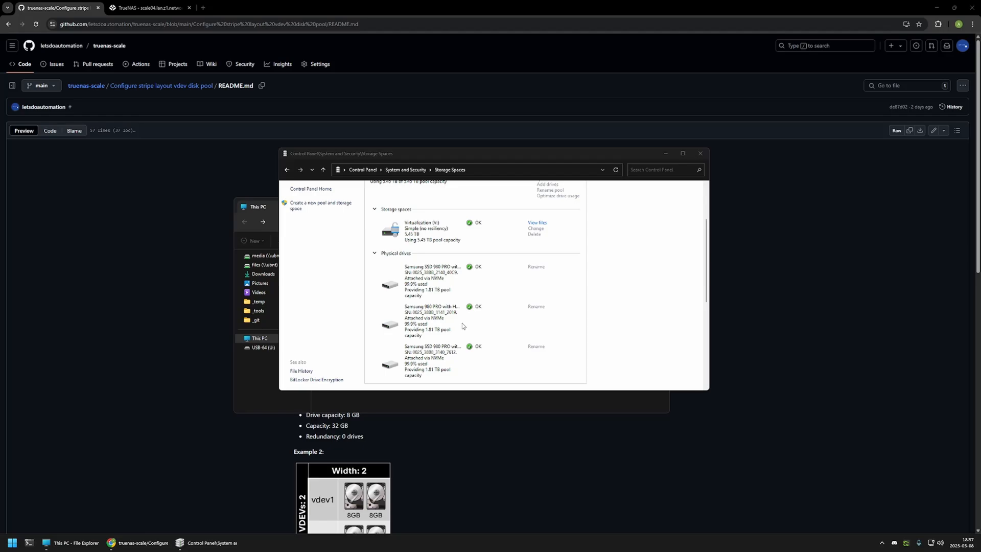
mouse_move(446, 406)
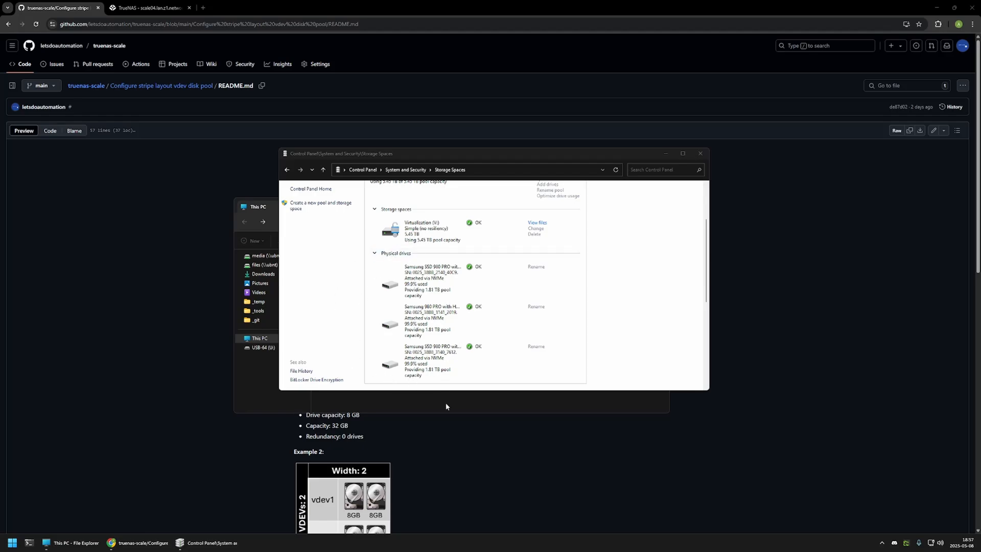
Step: Open the Virtualization (V:) drive listing VM folders like bios01, client01 and desktop01
left_click(536, 223)
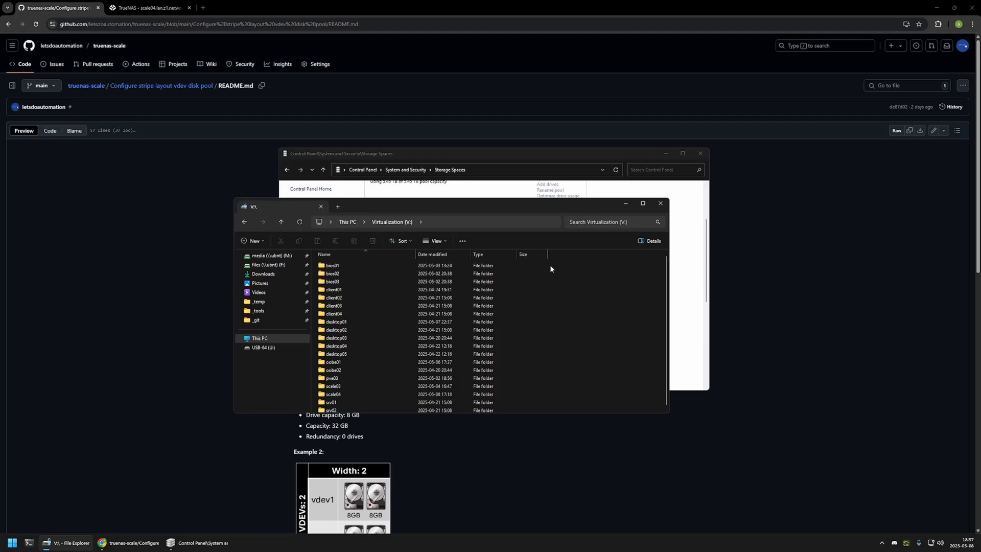
mouse_move(552, 267)
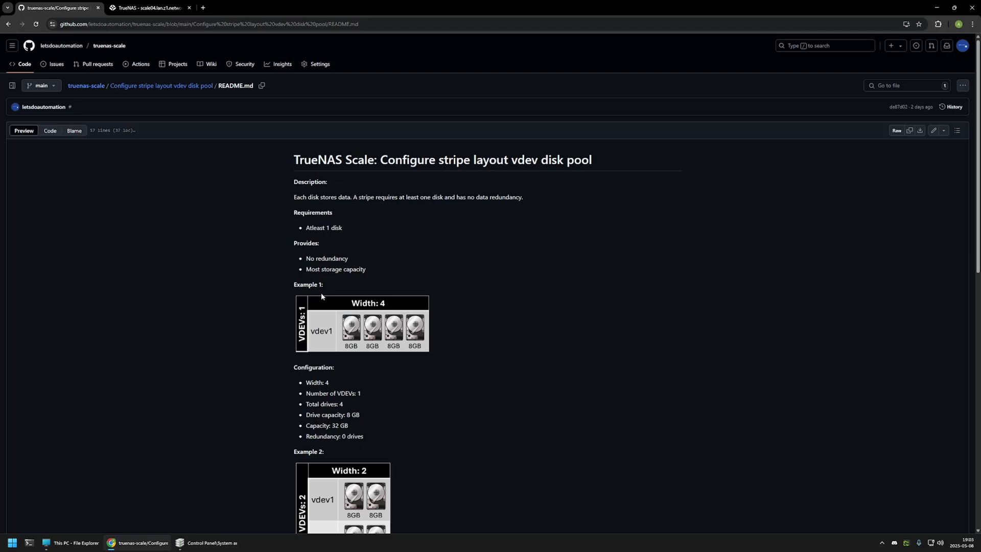
mouse_move(351, 260)
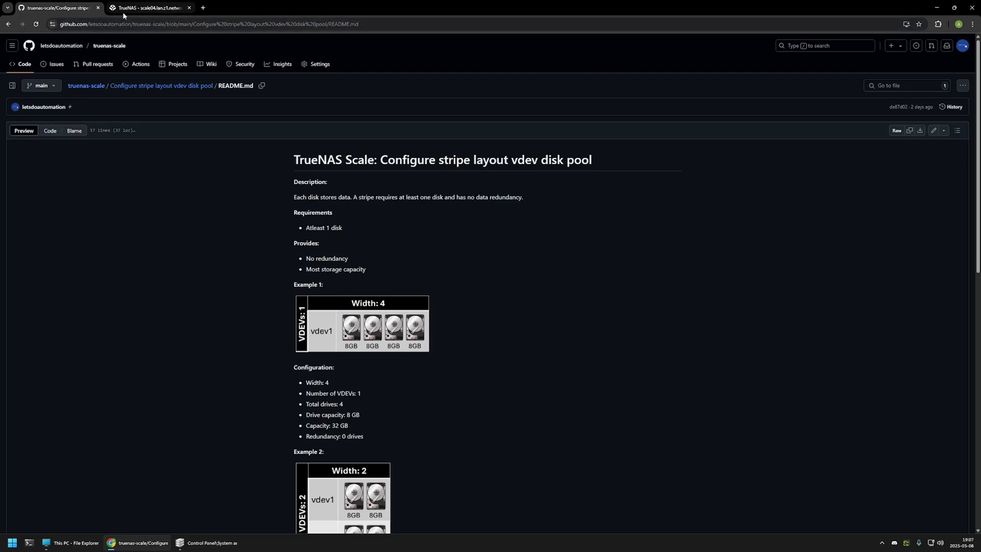
Step: Name the new pool 'zpool' in the wizard and advance to the Data step
left_click(147, 8)
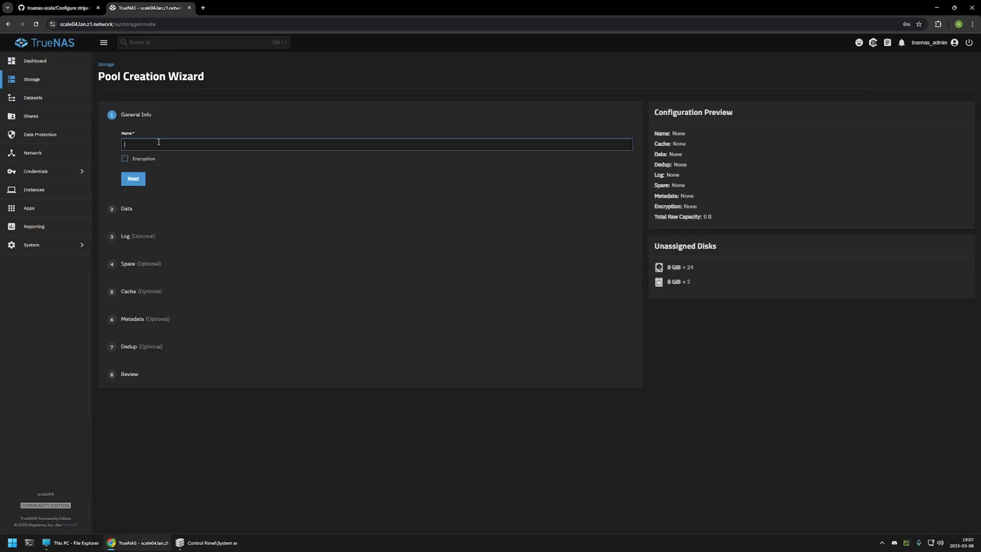
type("zpool")
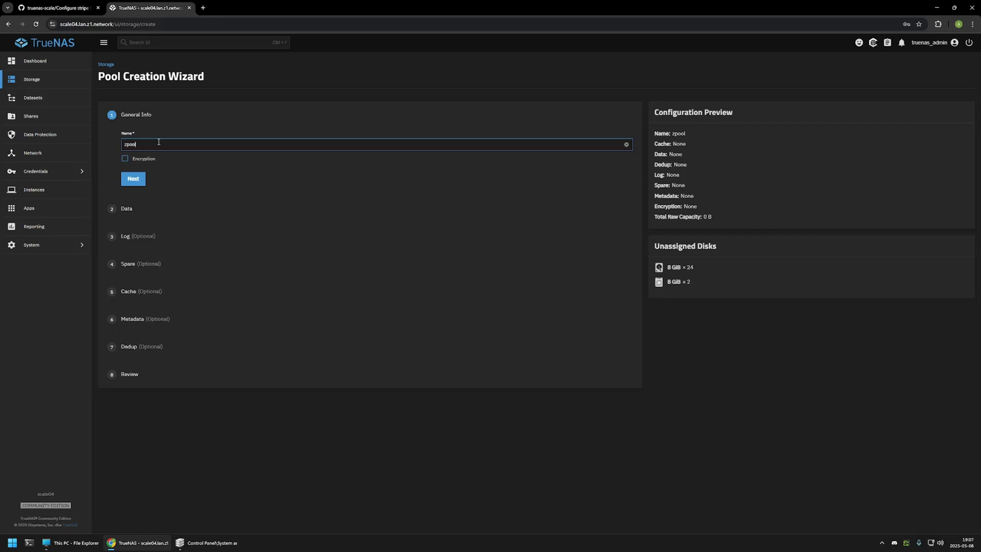
mouse_move(172, 159)
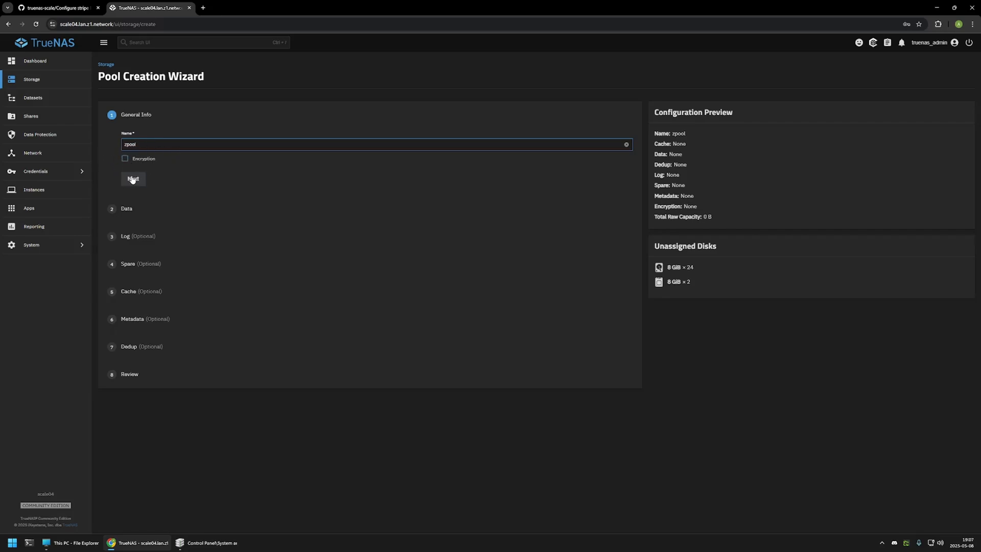
left_click(133, 179)
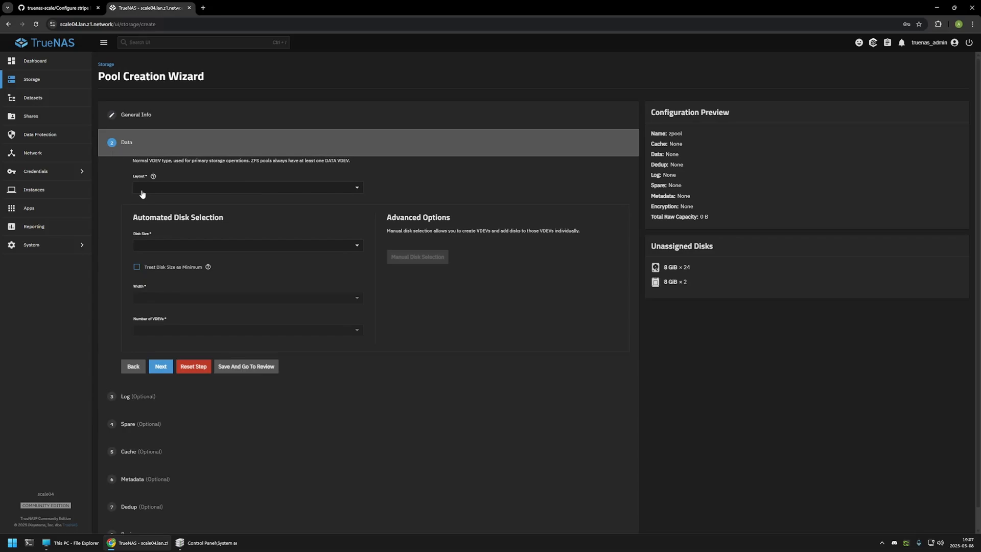
mouse_move(162, 191)
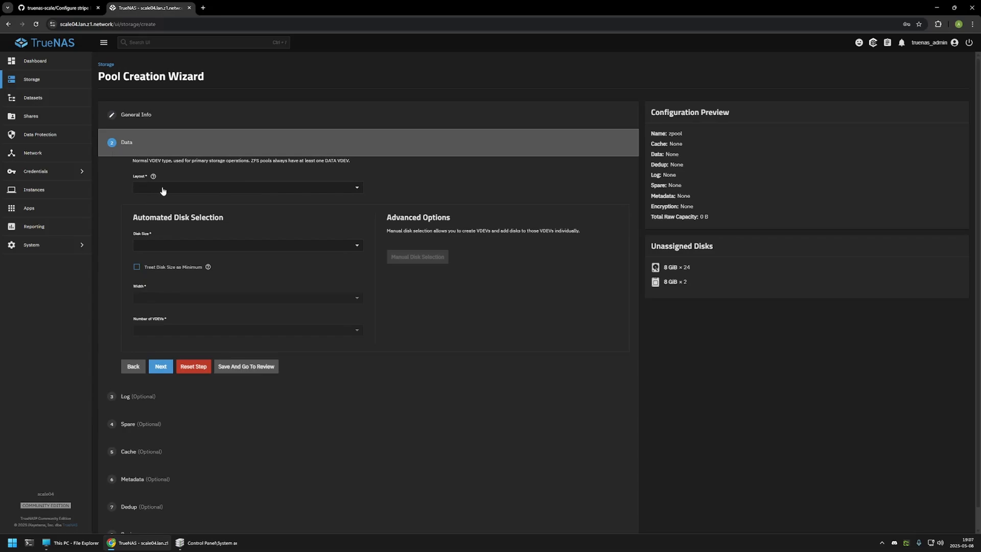
Step: Choose the Stripe data layout with 8 GiB (HDD) disks, then check the README
left_click(246, 187)
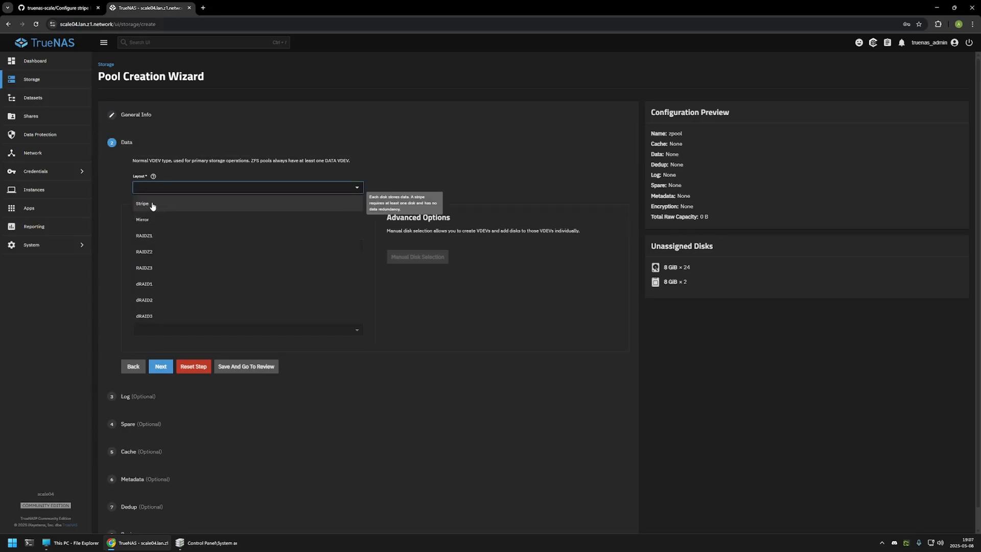
left_click(142, 203)
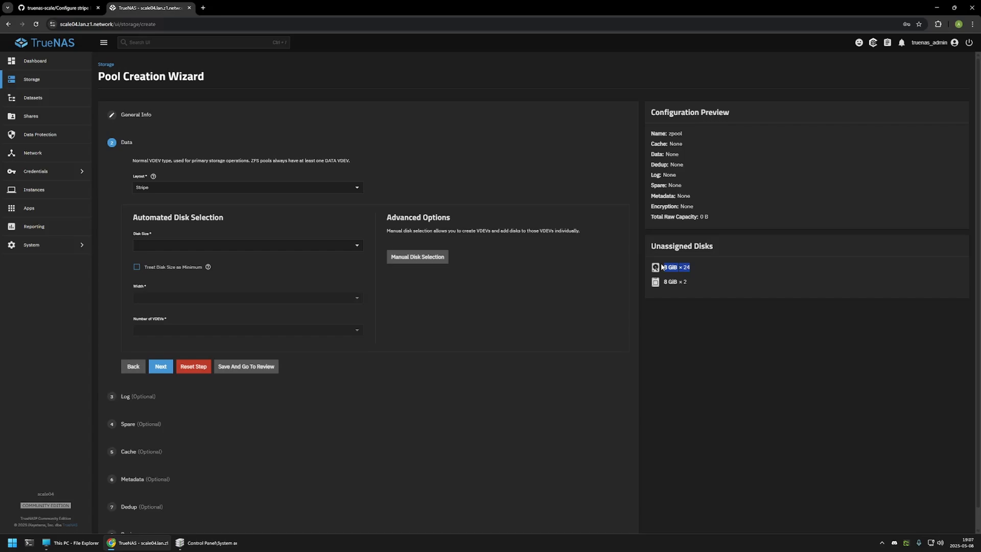
mouse_move(204, 245)
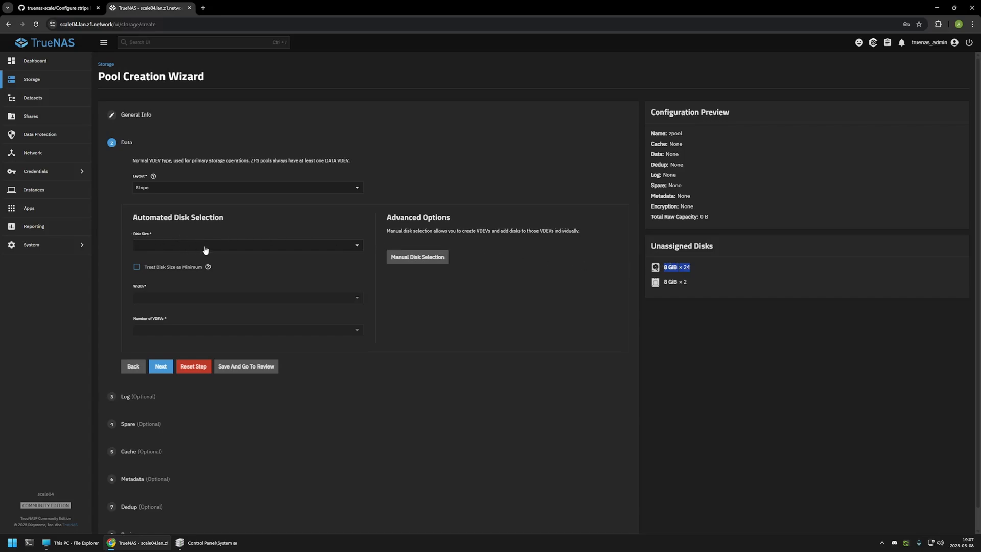
left_click(246, 245)
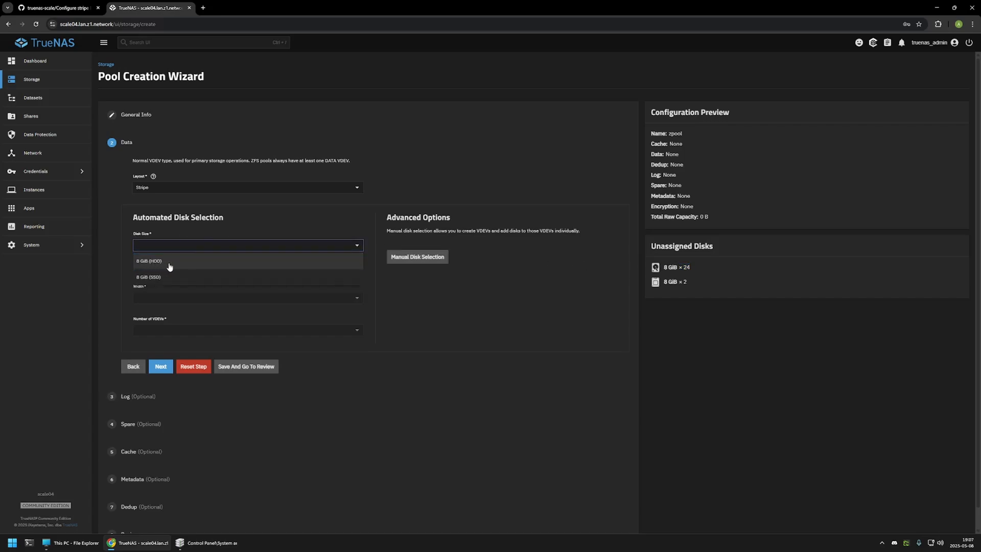
left_click(149, 261)
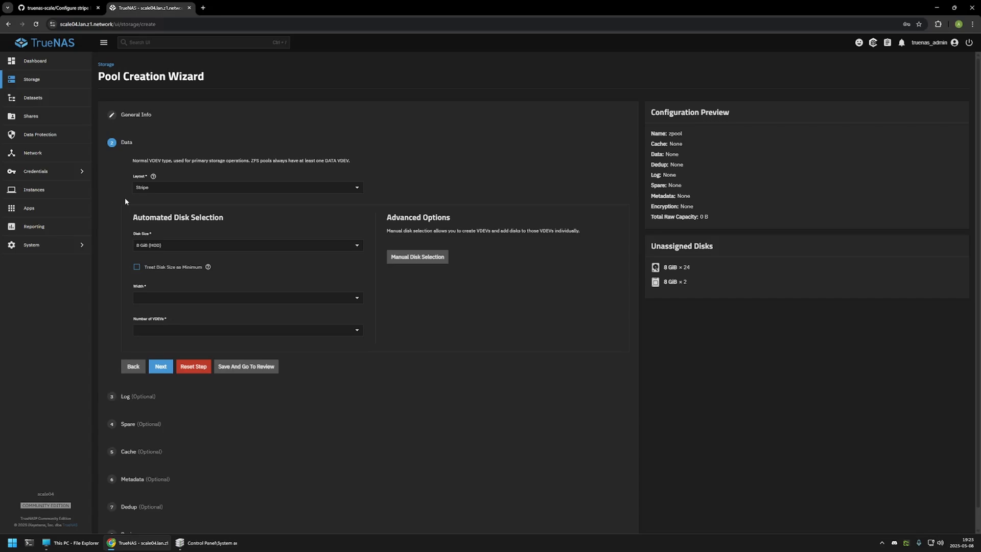
left_click(56, 8)
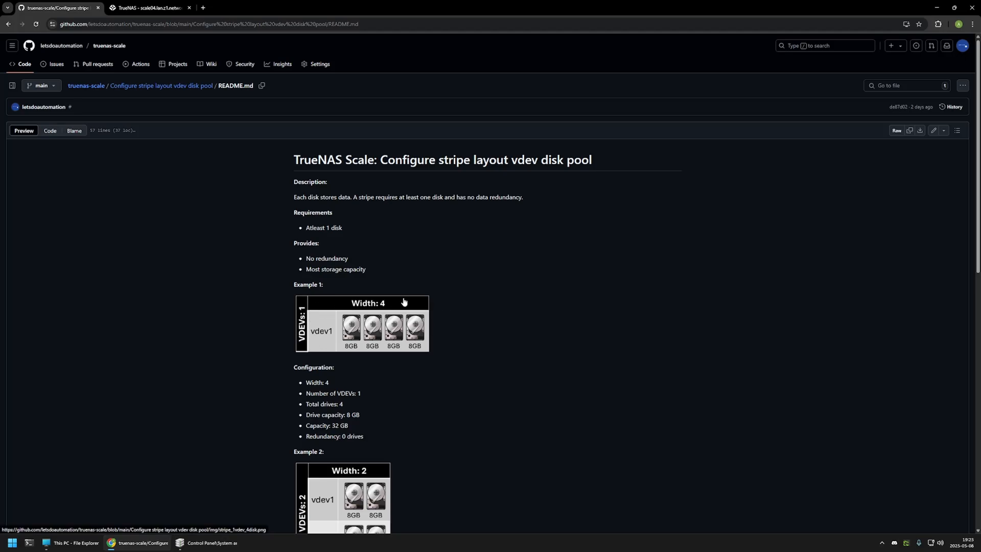
mouse_move(434, 306)
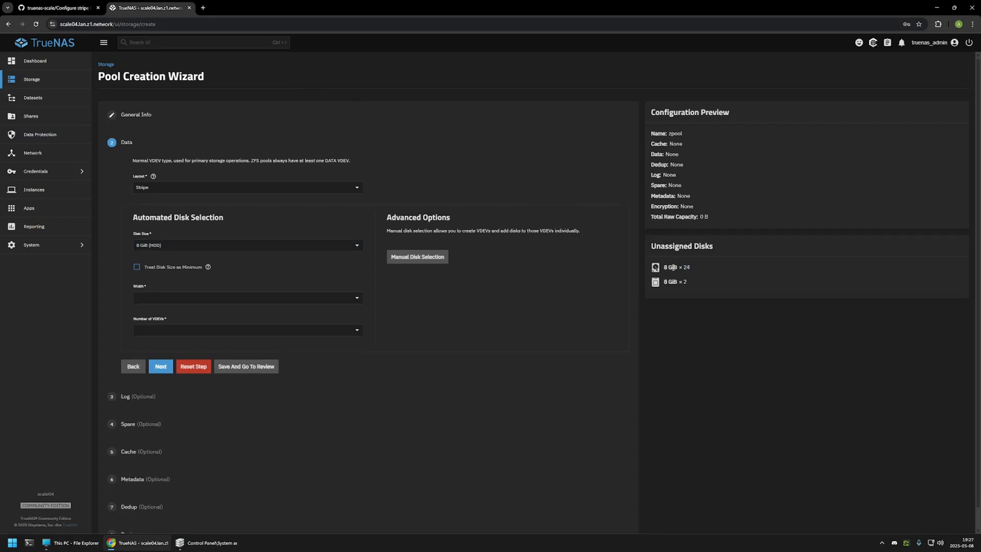
Step: Set VDEV width to 4, previewing a 32 GiB four-disk stripe
left_click(245, 297)
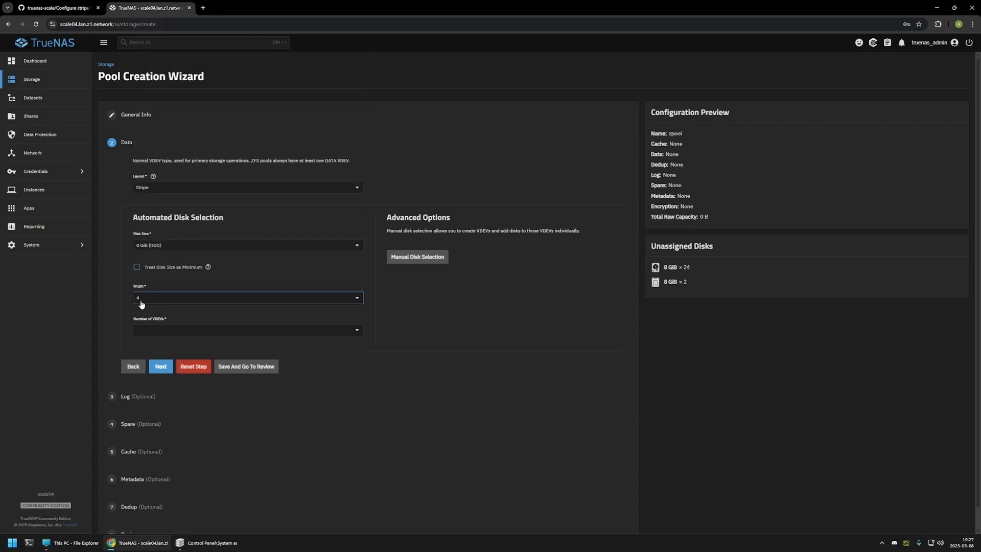
left_click(246, 329)
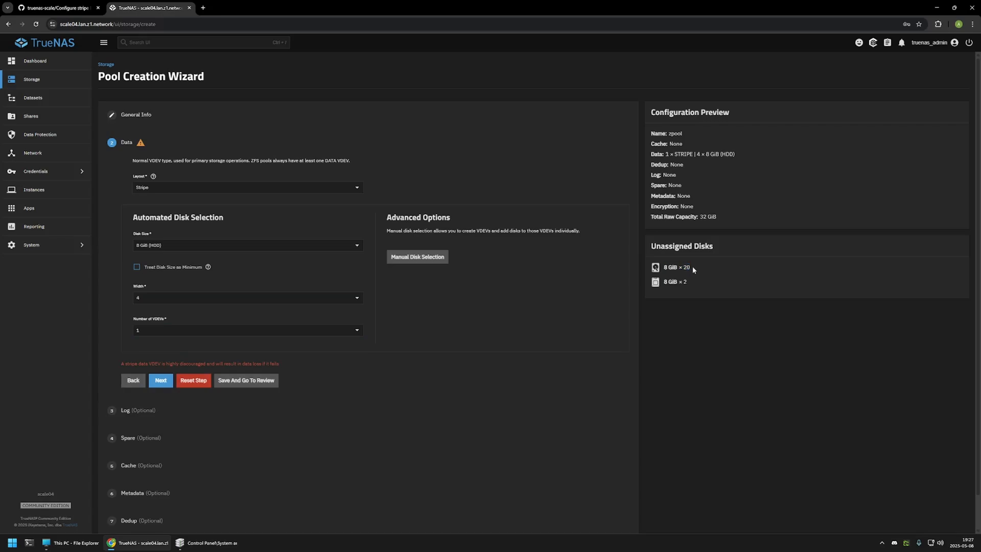
mouse_move(669, 166)
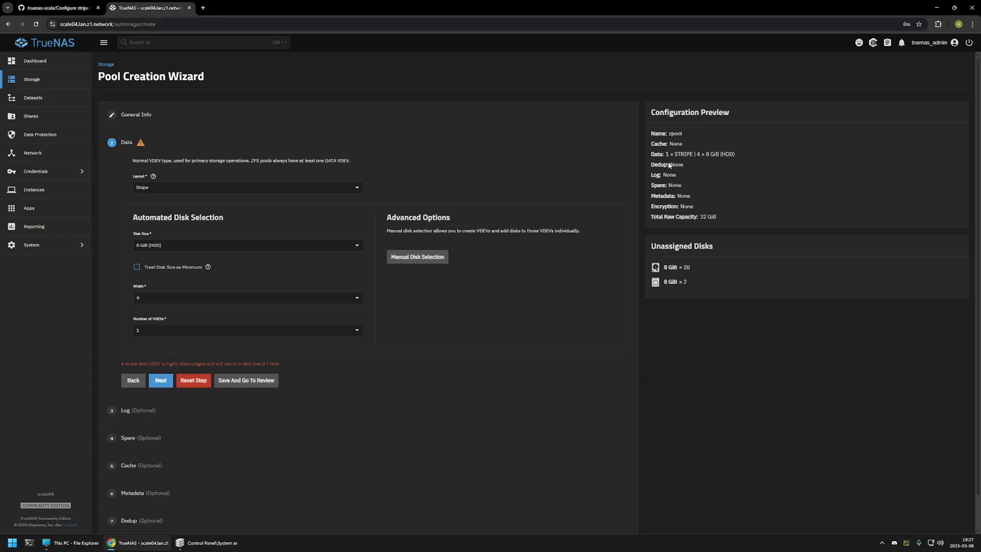
double_click(680, 154)
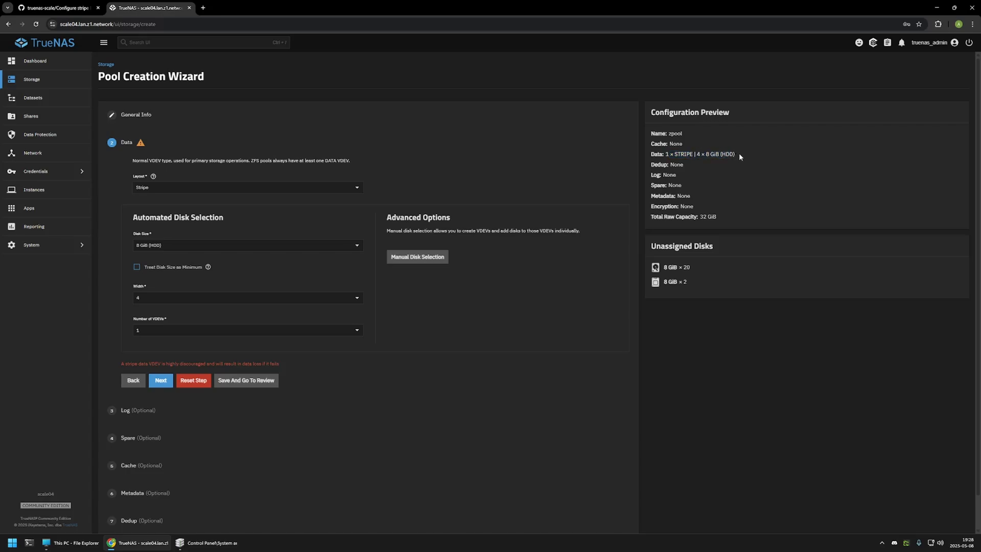
mouse_move(739, 157)
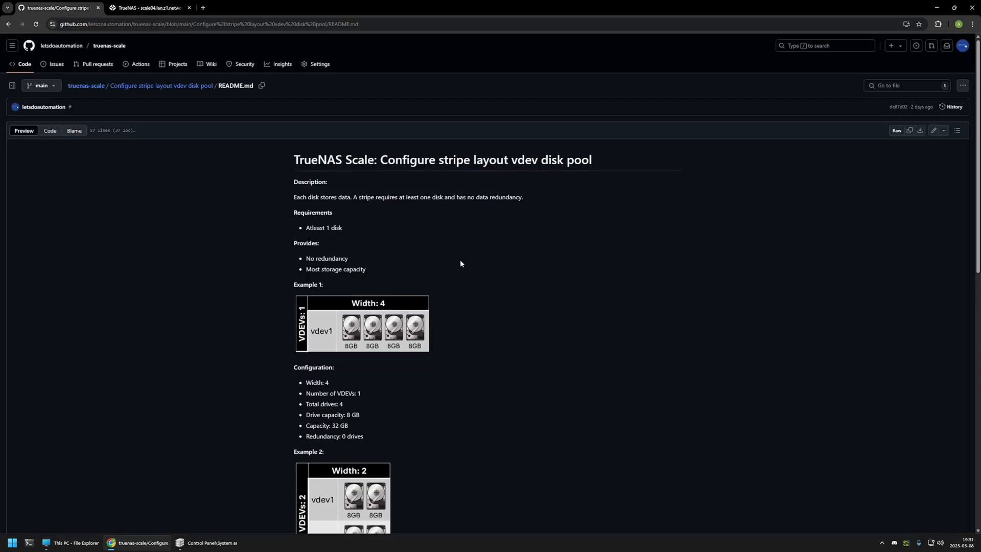
mouse_move(271, 346)
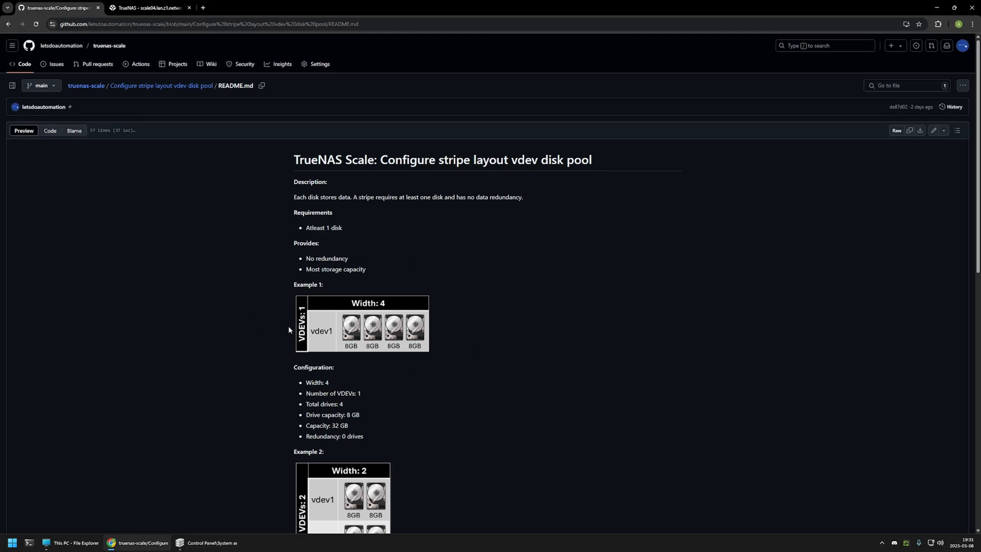
mouse_move(434, 331)
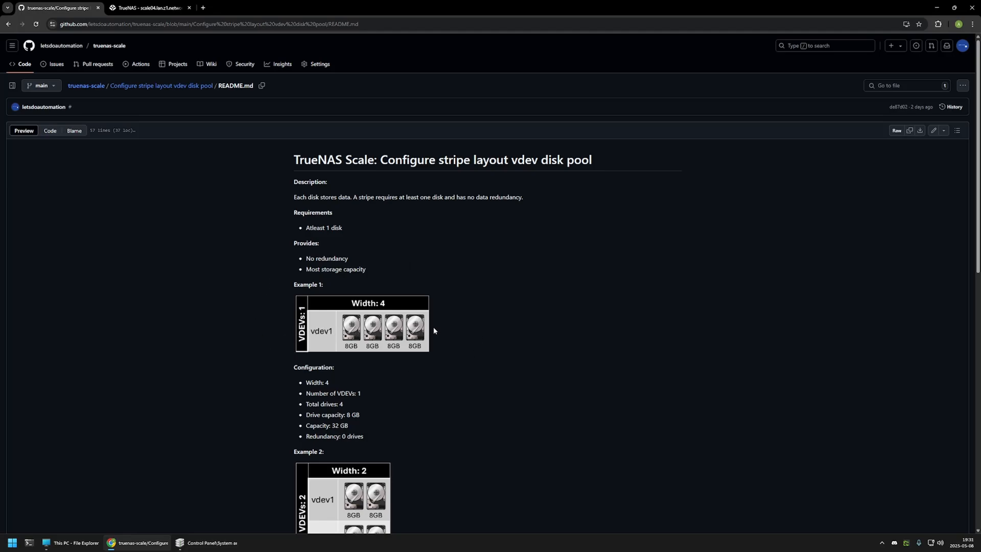
mouse_move(438, 329)
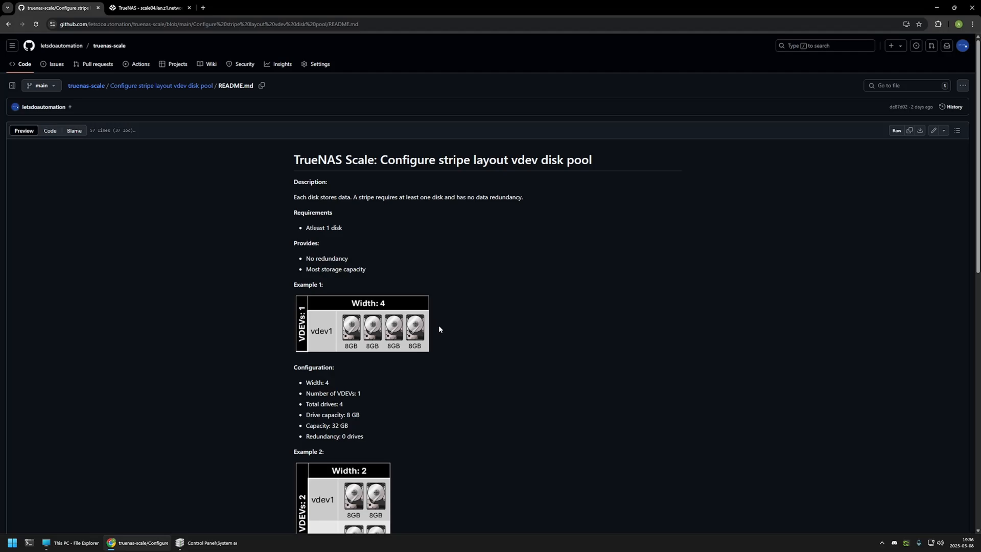
Step: Scroll the README down to Example 2: two VDEVs of two 8GB disks
scroll("down", 3)
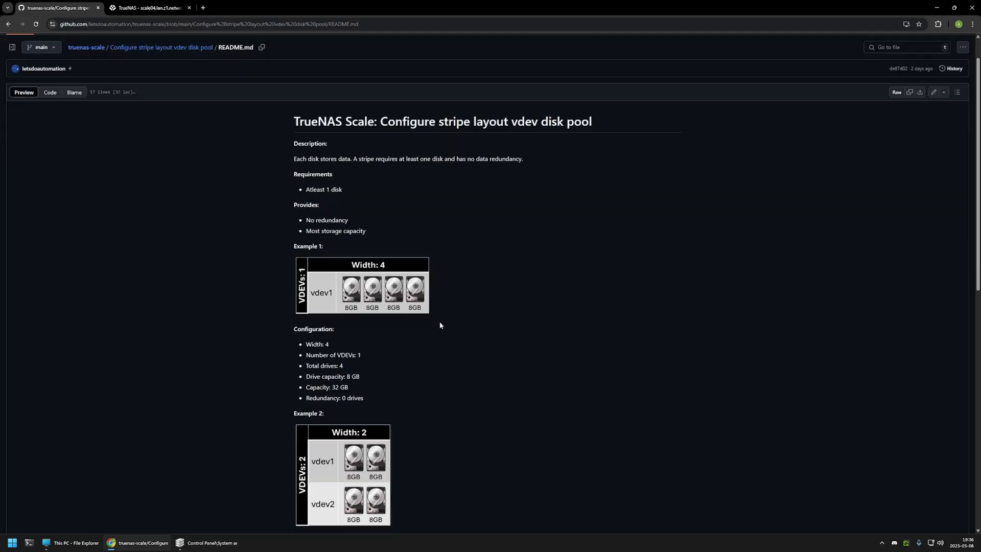
scroll("down", 3)
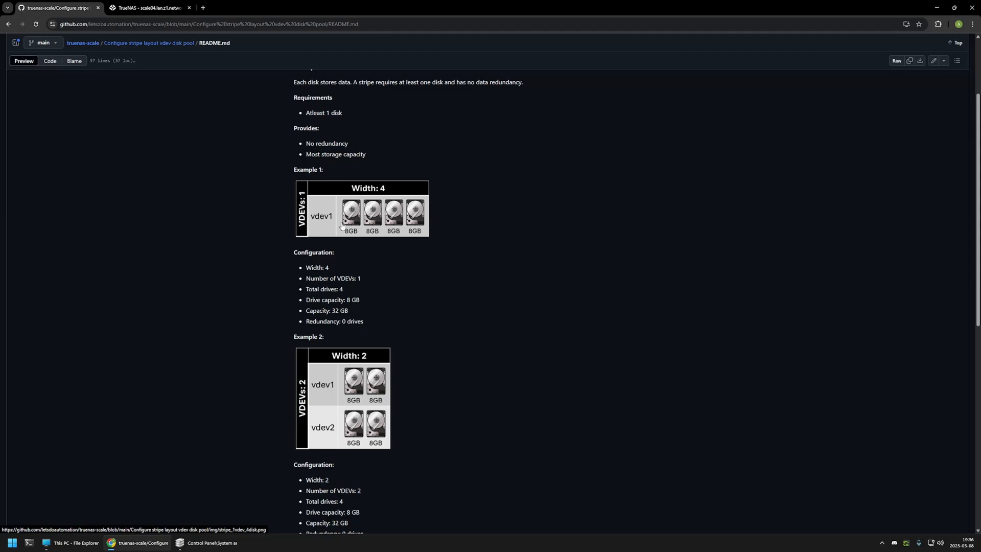
mouse_move(337, 209)
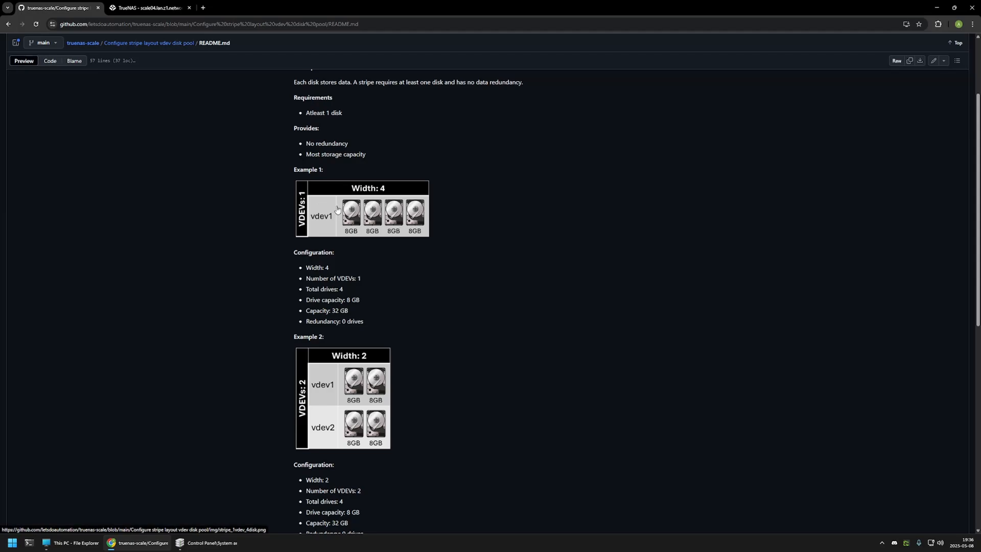
scroll("down", 3)
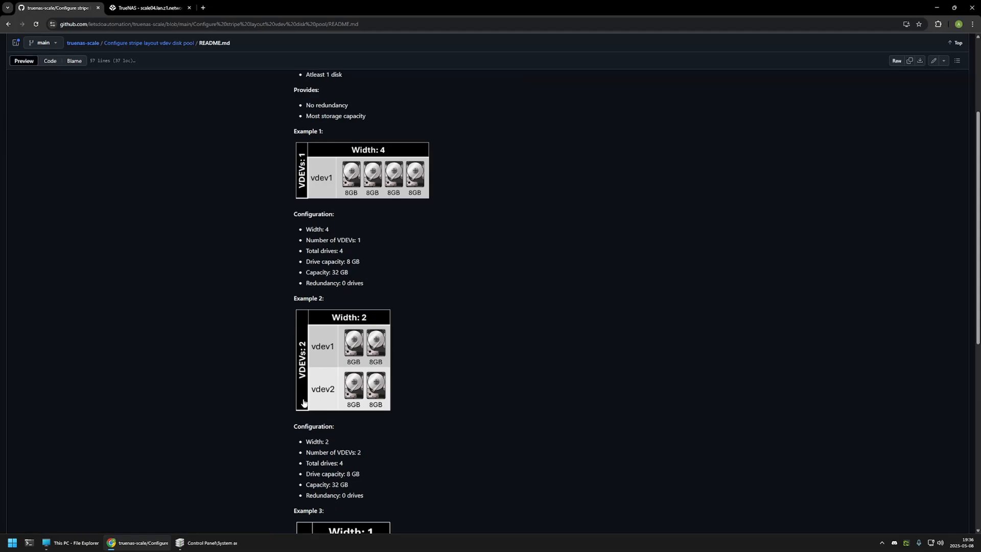
mouse_move(300, 403)
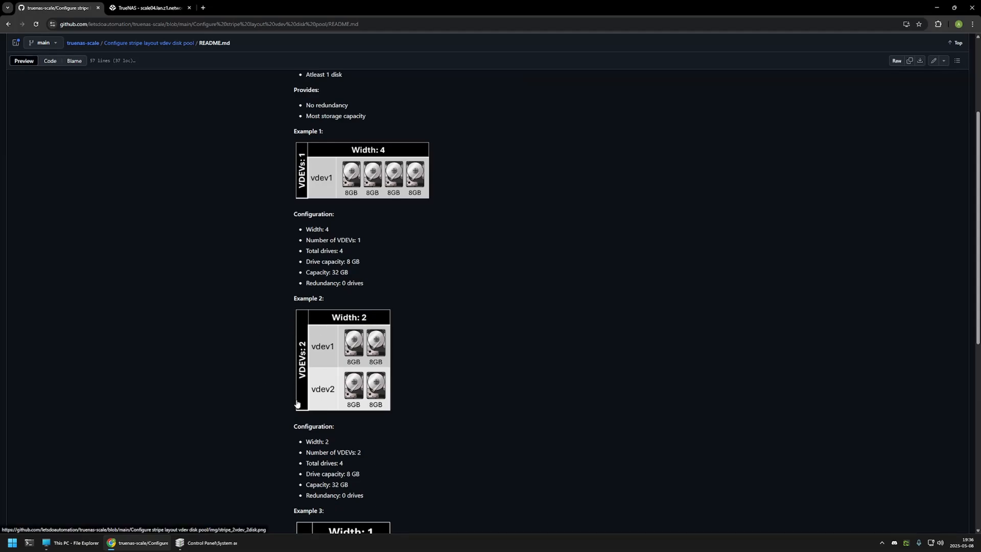
mouse_move(319, 331)
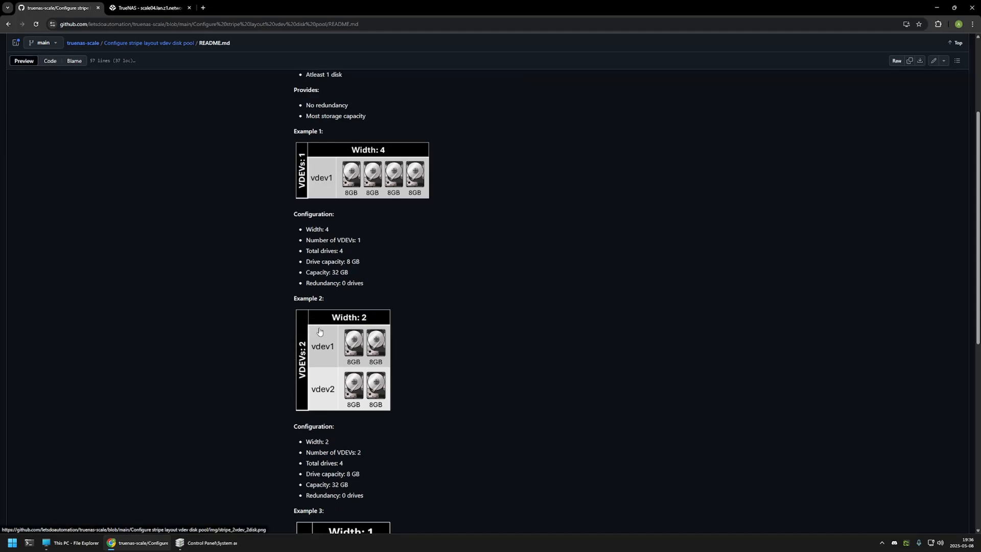
mouse_move(328, 342)
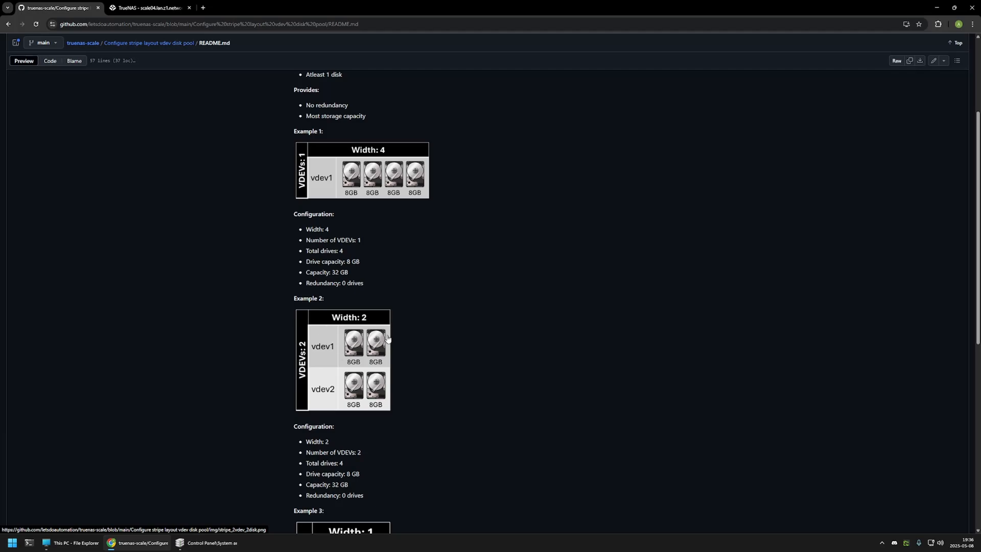
mouse_move(445, 224)
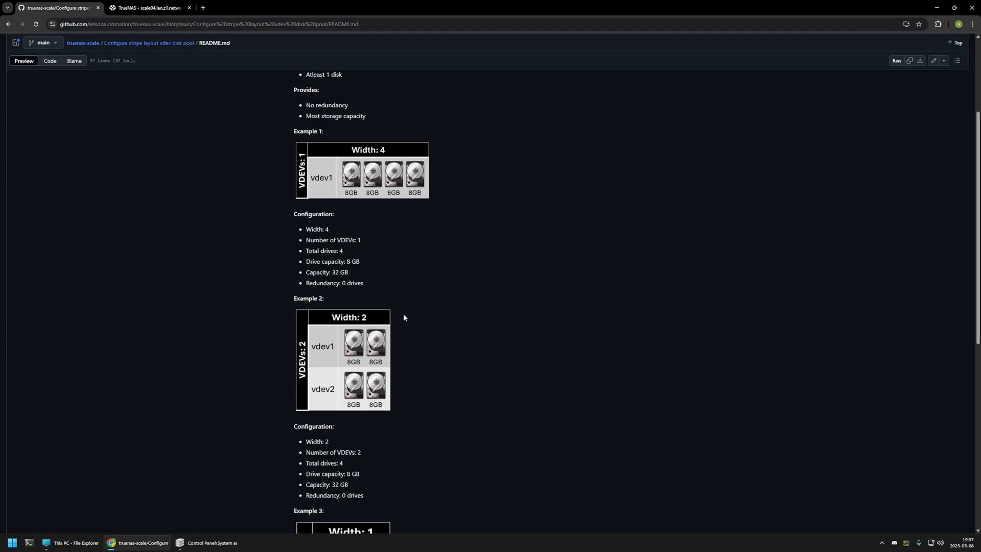
mouse_move(295, 270)
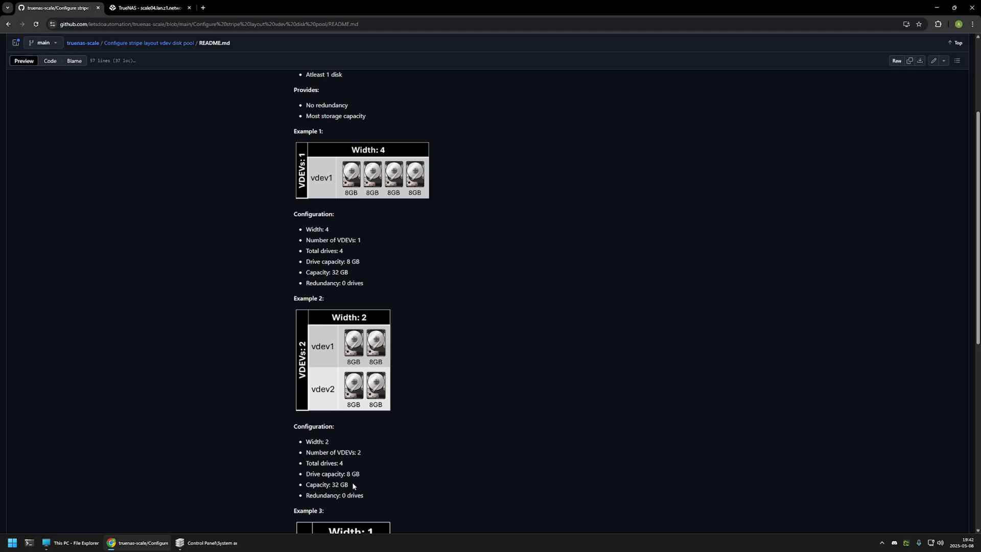
Step: Set Number of VDEVs to 2 and highlight the preview's 2 × STRIPE summary
left_click(148, 8)
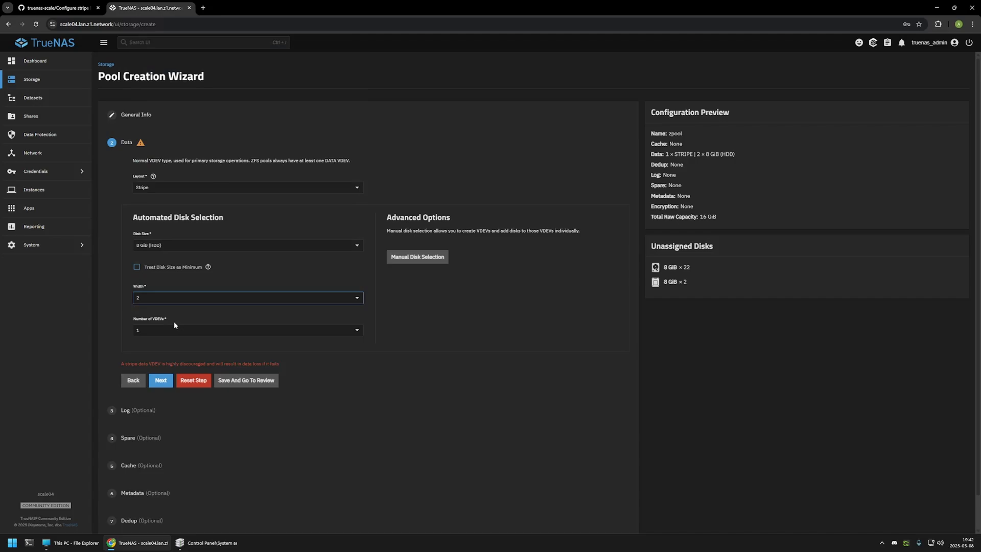
left_click(246, 330)
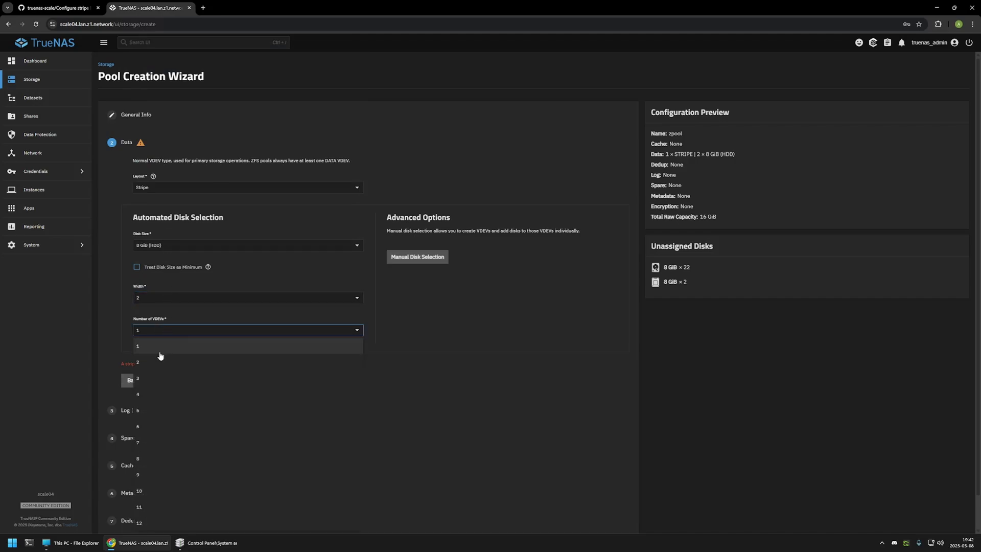
left_click(137, 361)
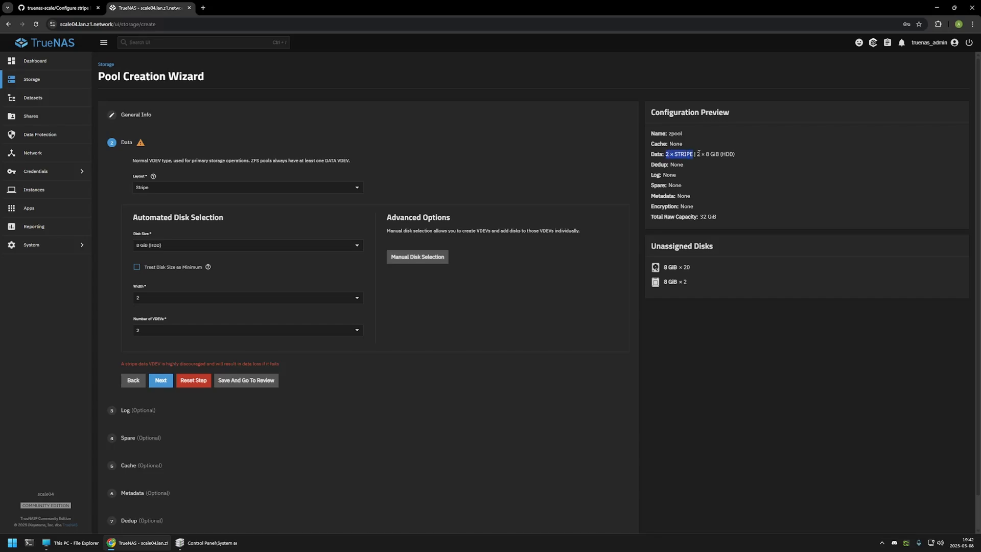
left_click_drag(666, 154, 736, 154)
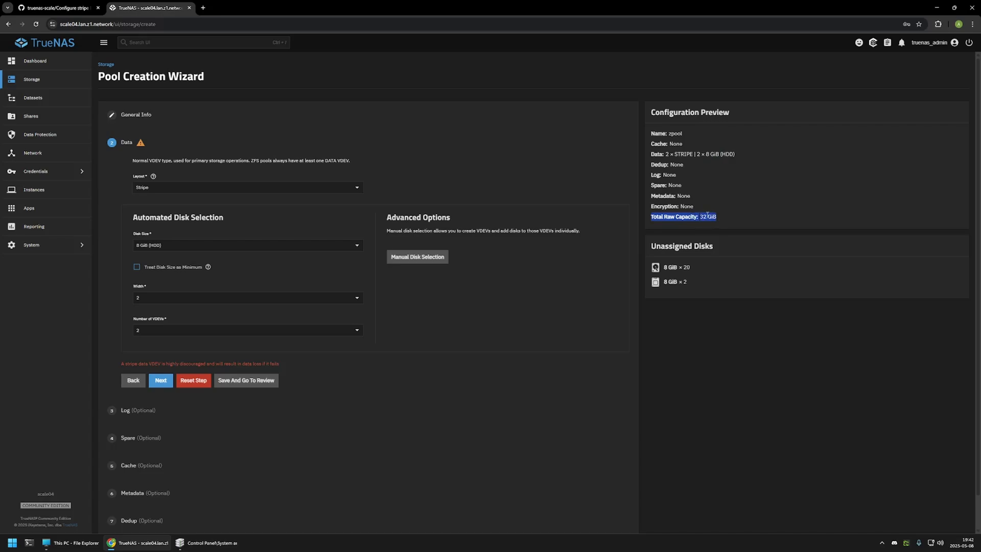
left_click(56, 7)
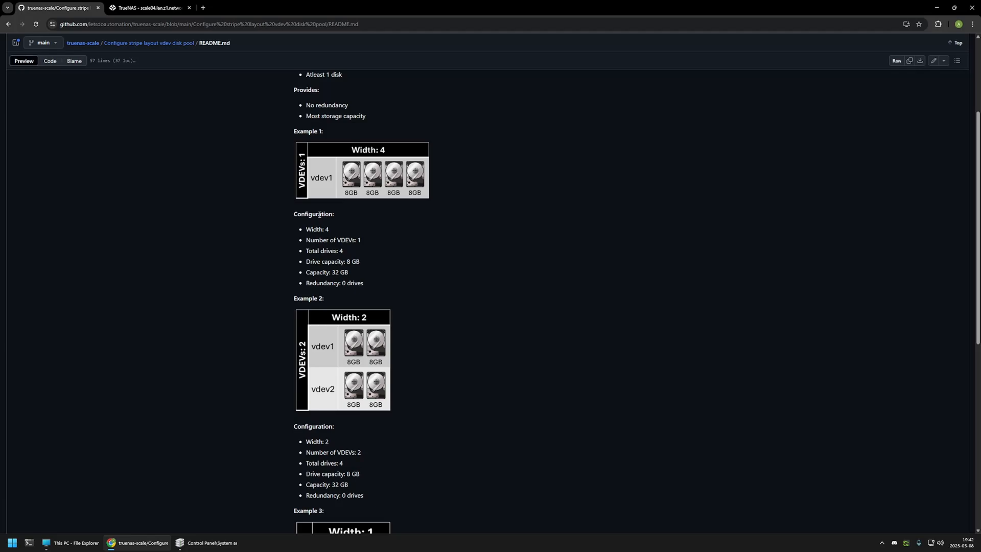
mouse_move(501, 193)
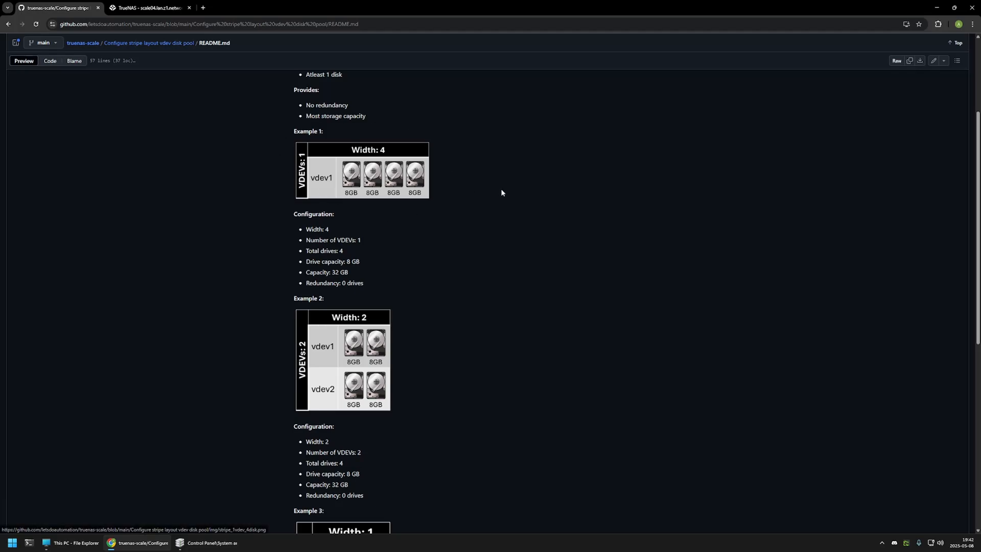
mouse_move(301, 274)
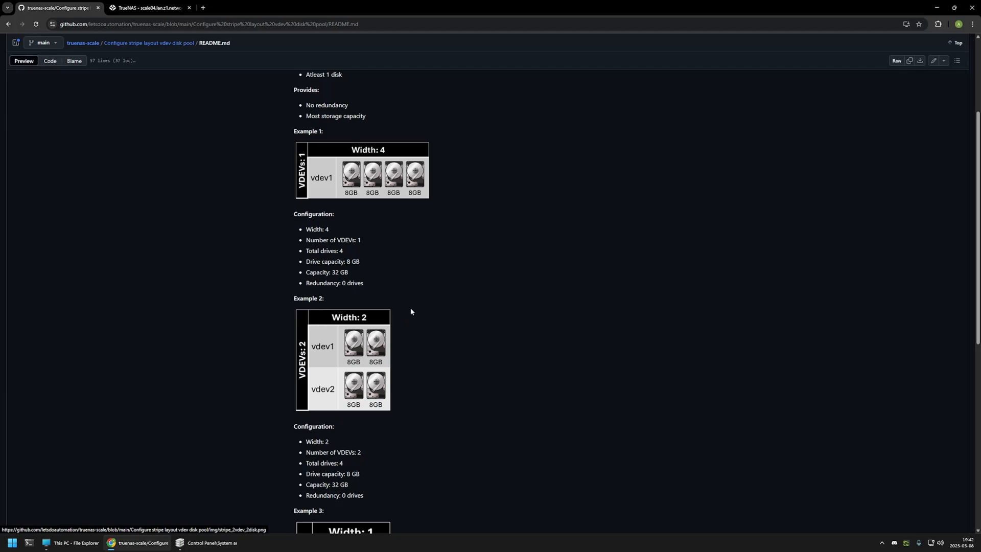
mouse_move(404, 319)
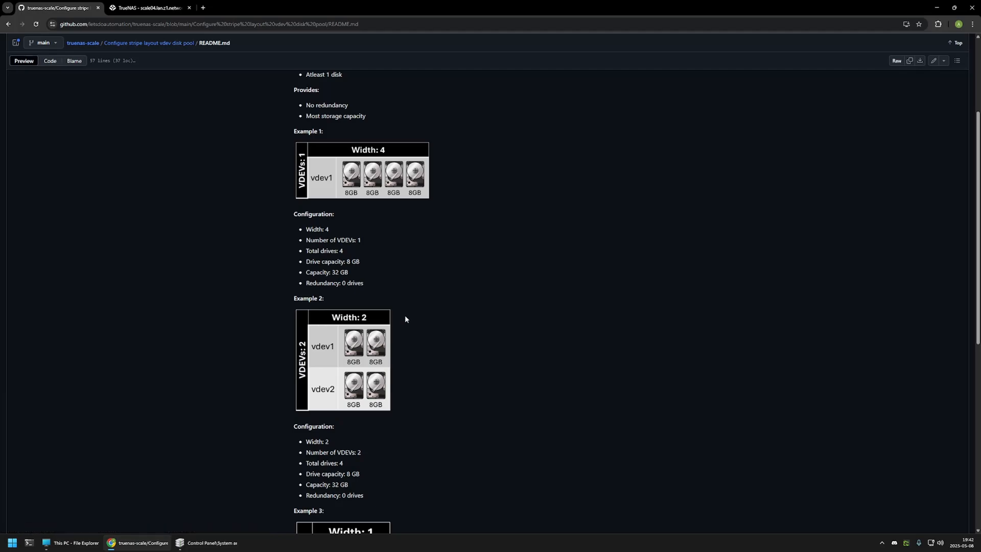
mouse_move(401, 320)
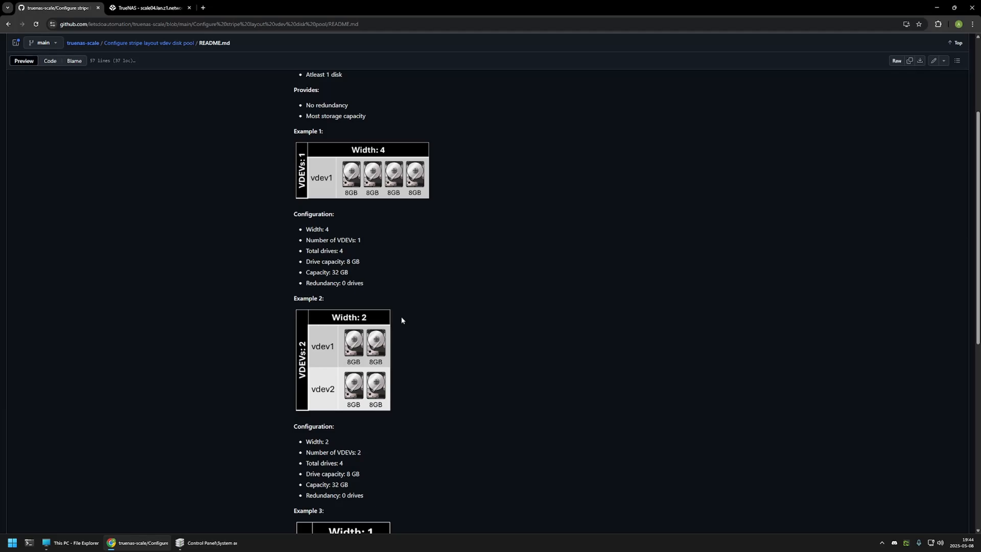
Step: Scroll the README to Example 3: four VDEVs, each one 8GB disk wide
scroll("down", 3)
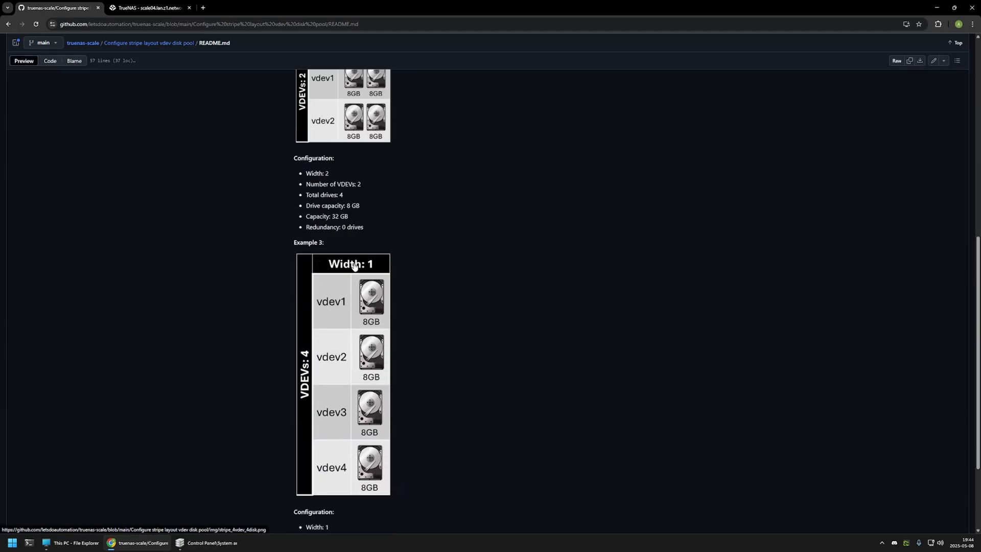
mouse_move(329, 313)
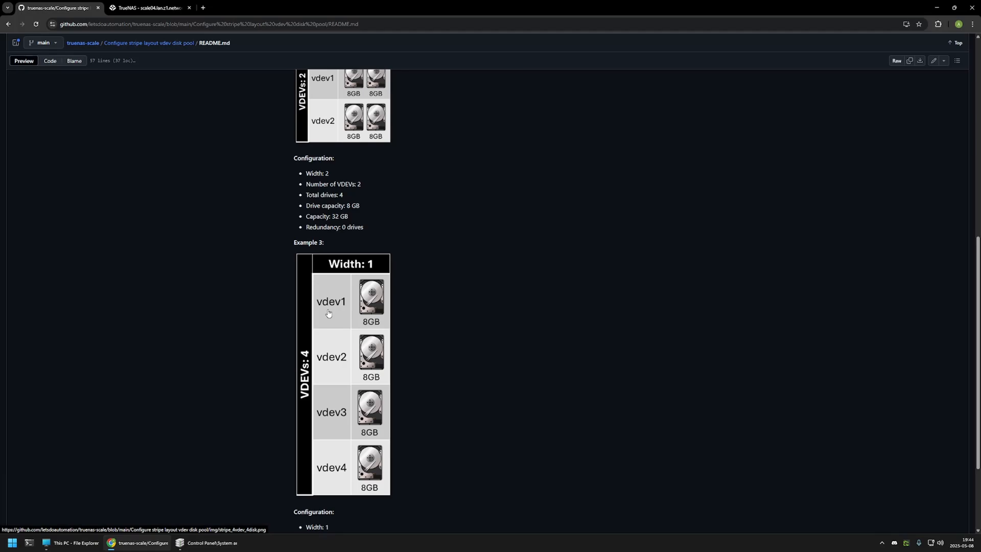
mouse_move(399, 278)
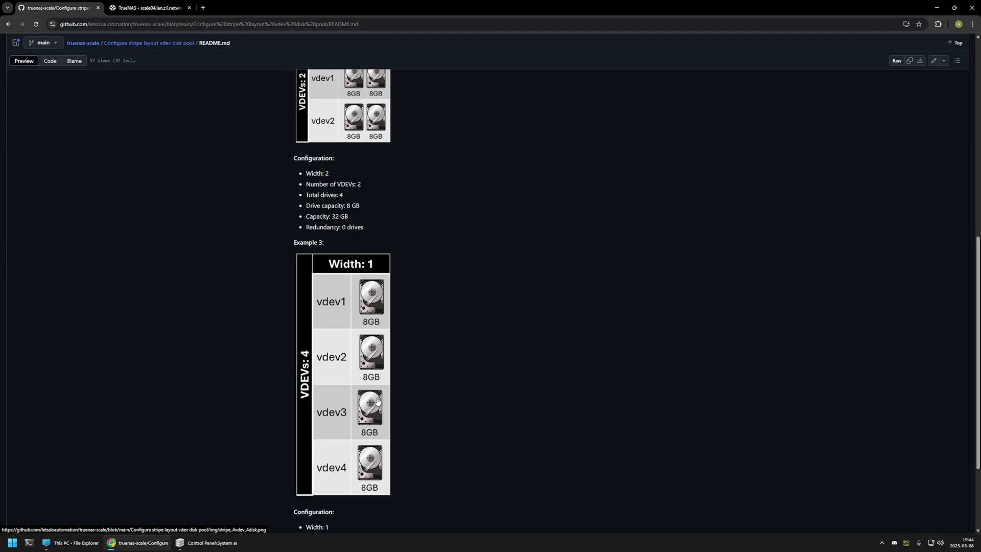
mouse_move(399, 263)
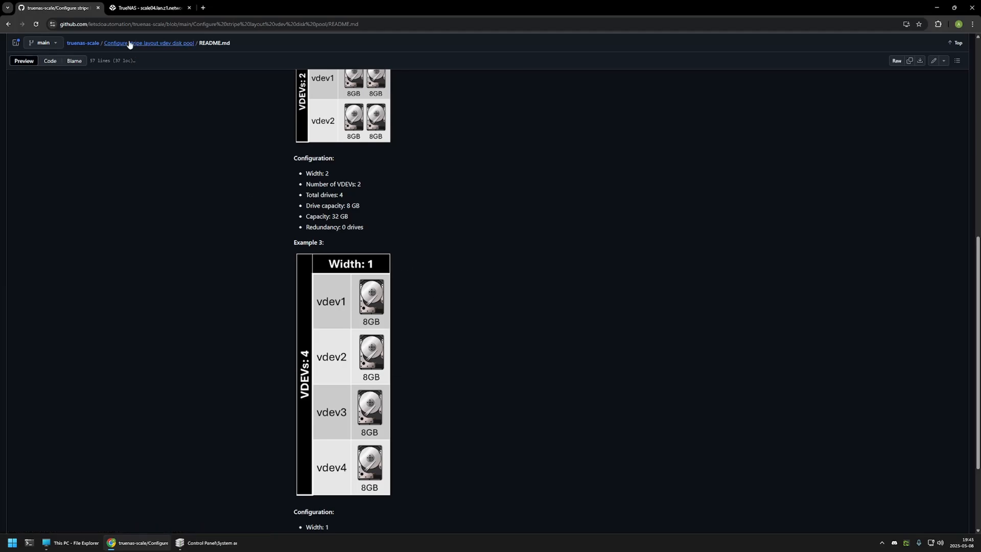
Step: Compare the wizard's four 1-wide 8 GiB VDEV layout against the README examples
left_click(148, 8)
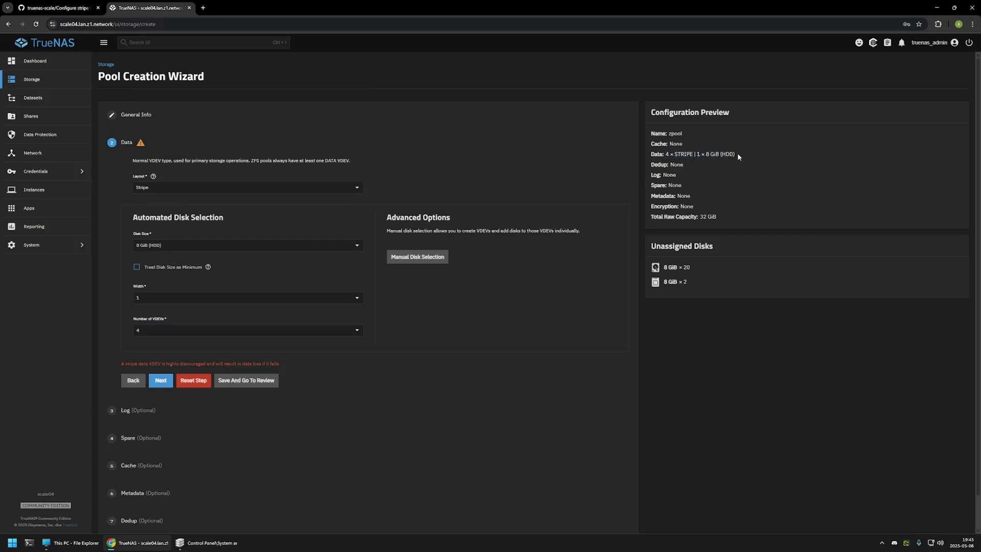
mouse_move(721, 219)
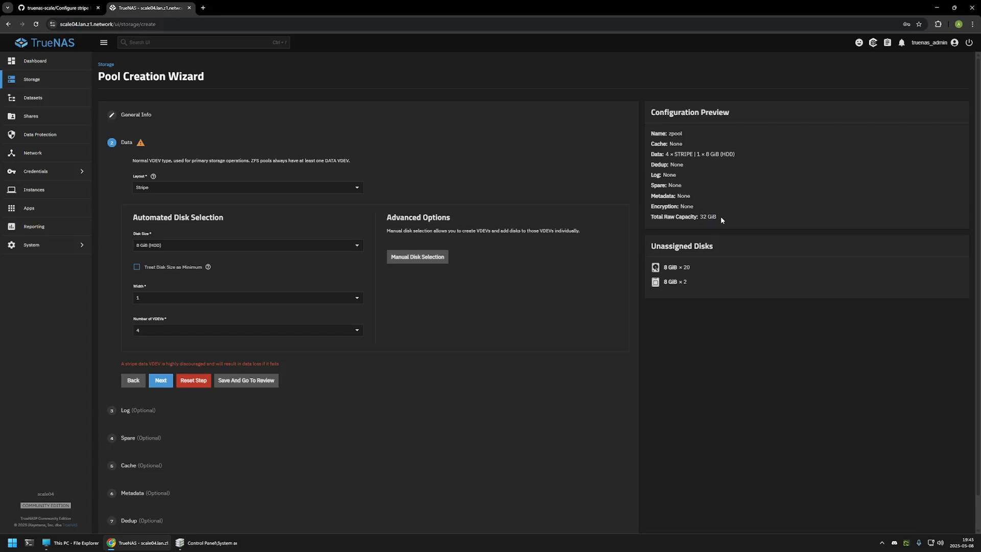
left_click(57, 7)
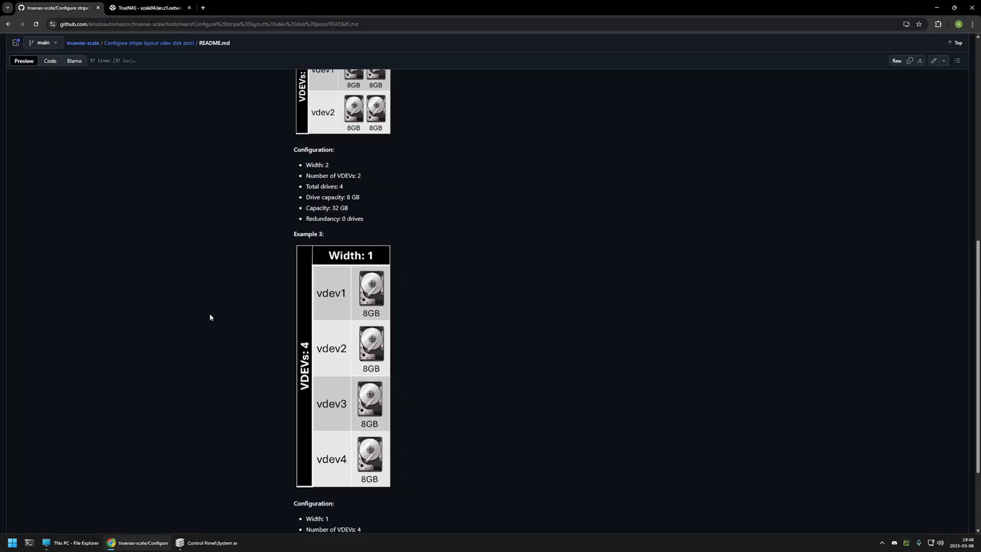
left_click(148, 7)
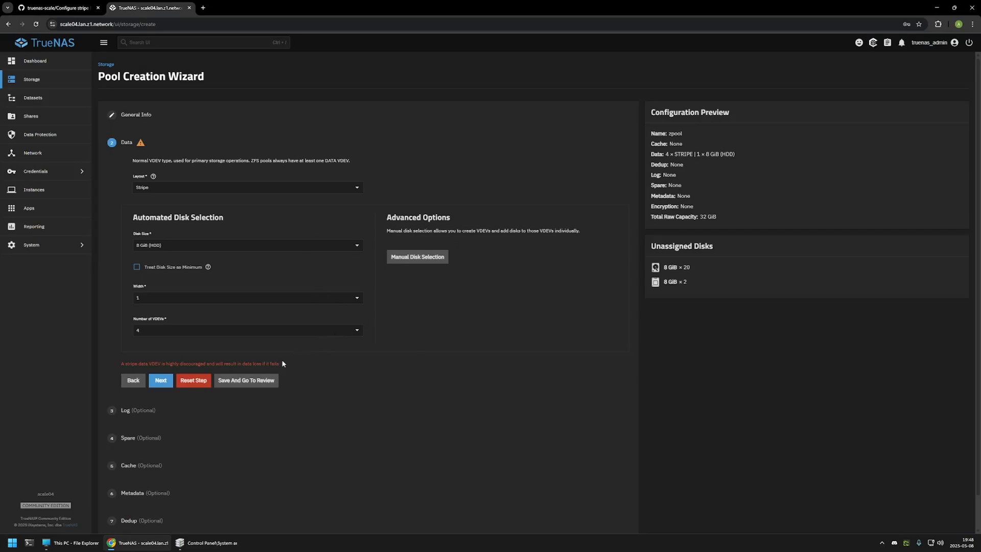
mouse_move(245, 380)
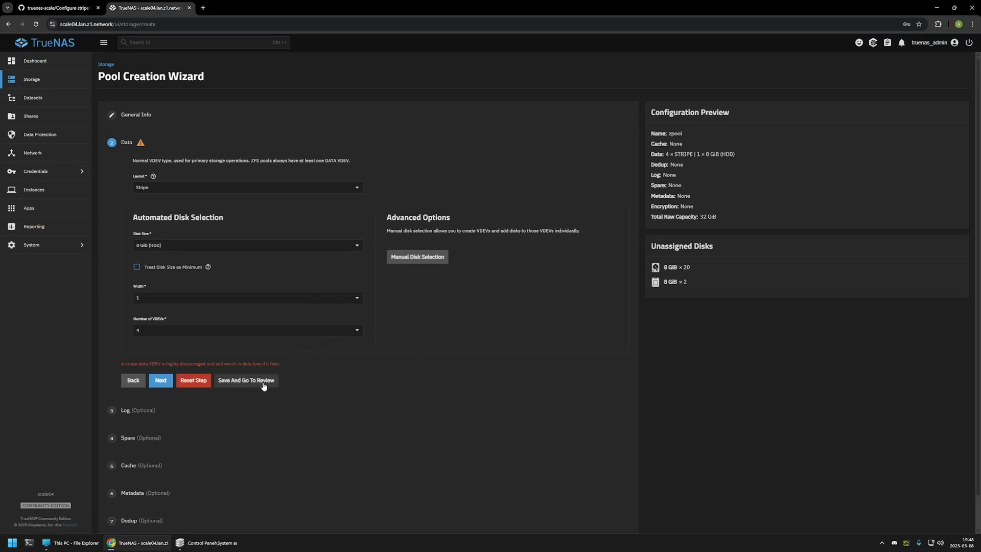
Step: Review the four-VDEV stripe layout and create zpool, confirming the disks will be erased
left_click(246, 380)
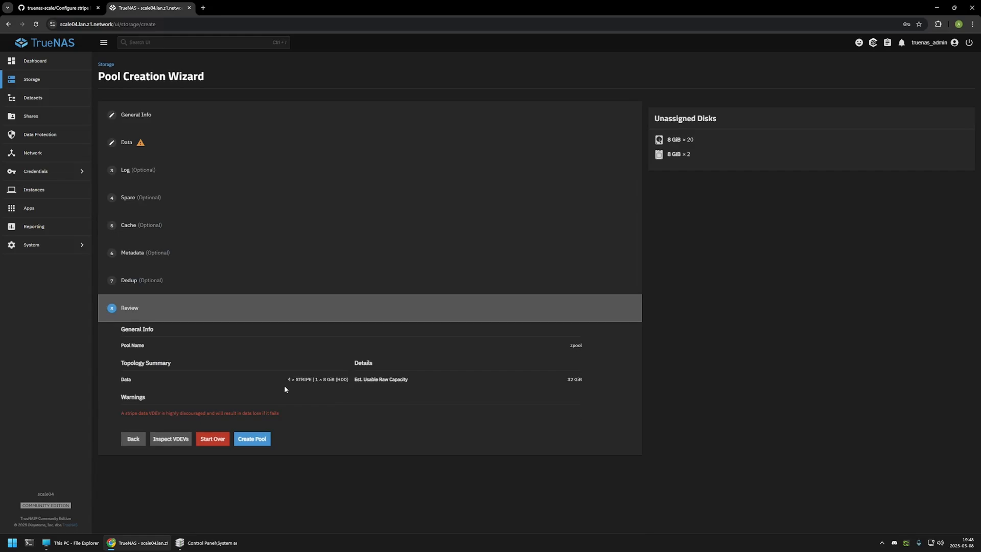
mouse_move(270, 449)
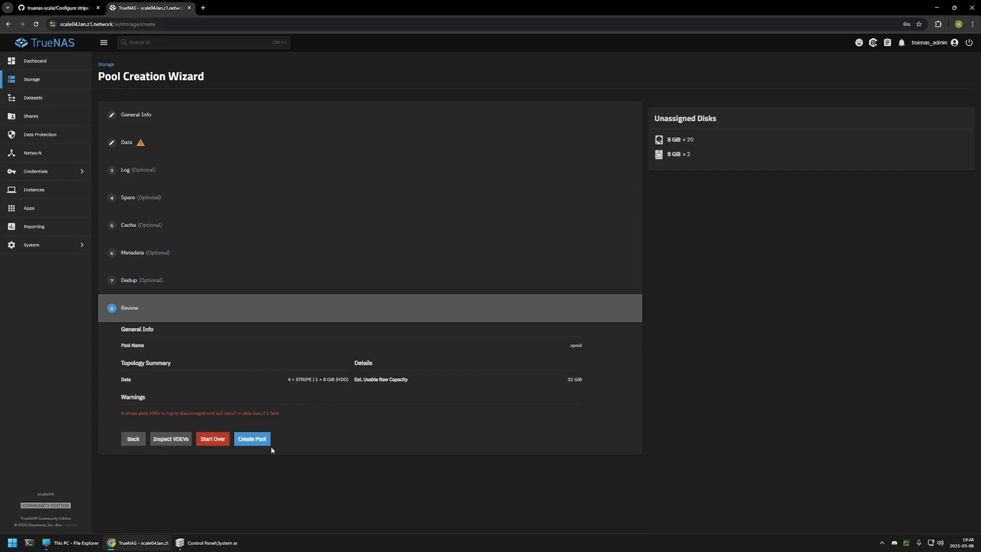
left_click(252, 439)
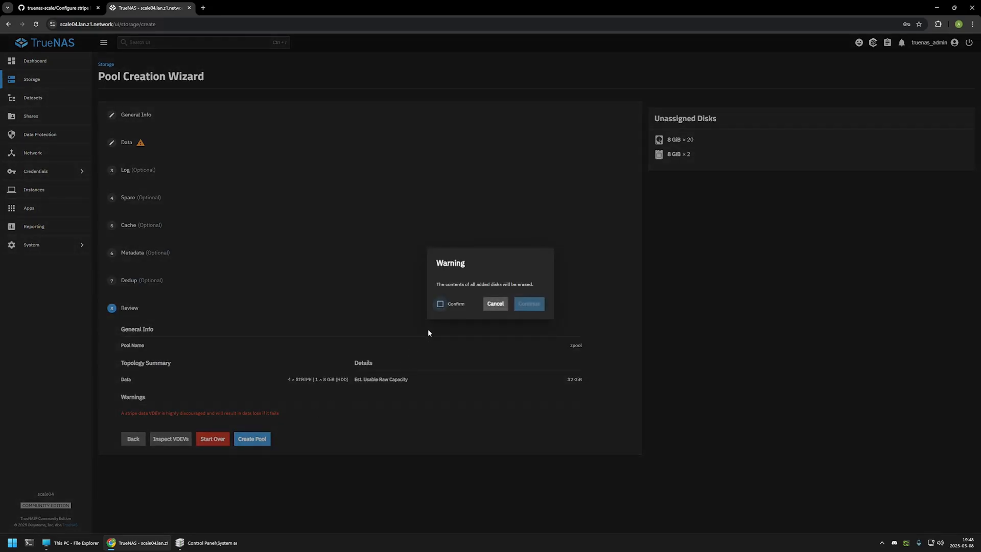
left_click(440, 303)
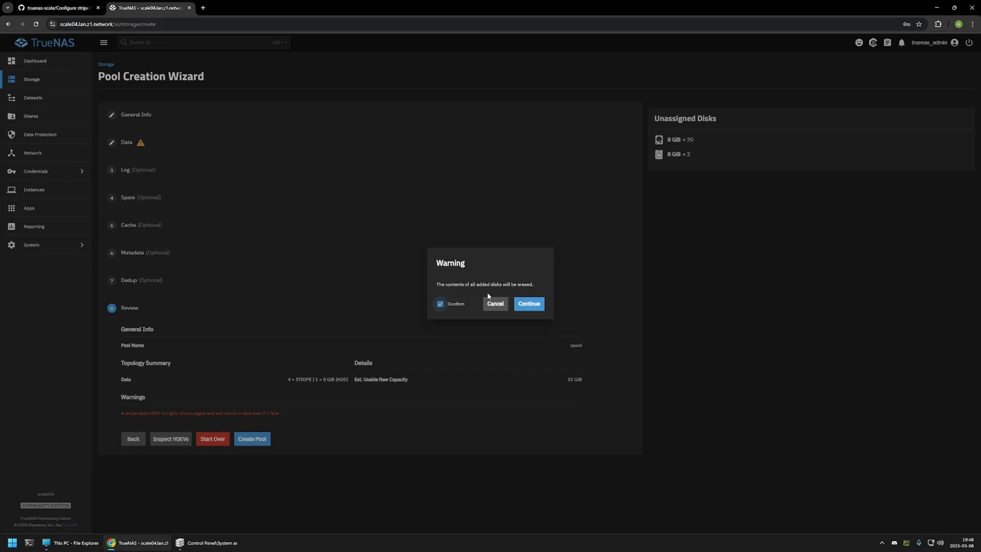
left_click(529, 304)
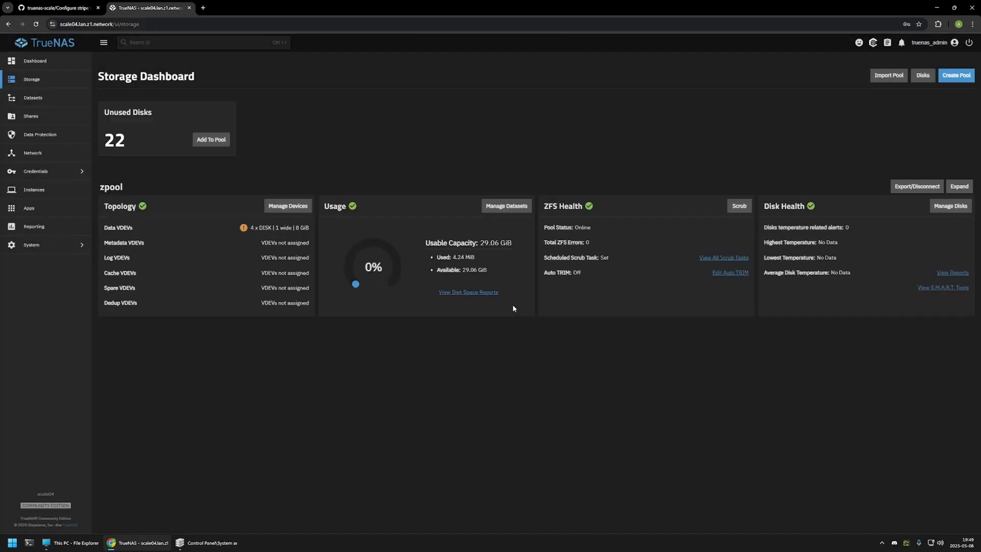
Step: Select zpool on the Storage Dashboard to check its Topology and Usage cards
double_click(111, 186)
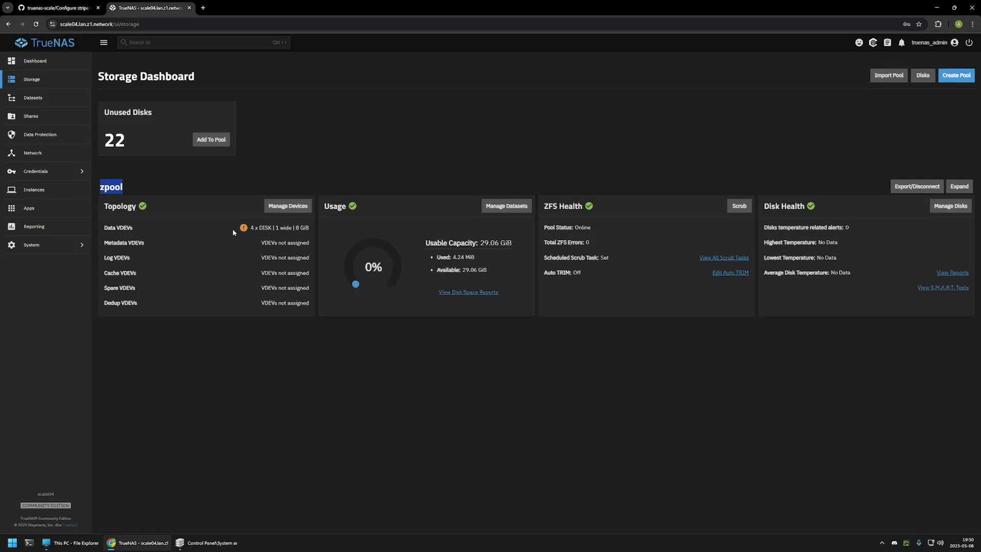
mouse_move(244, 228)
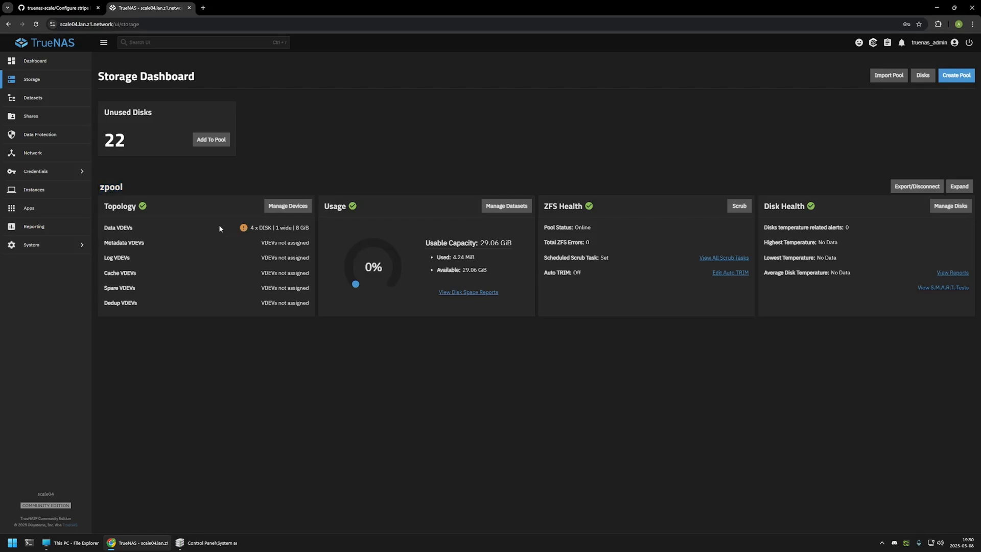
mouse_move(586, 277)
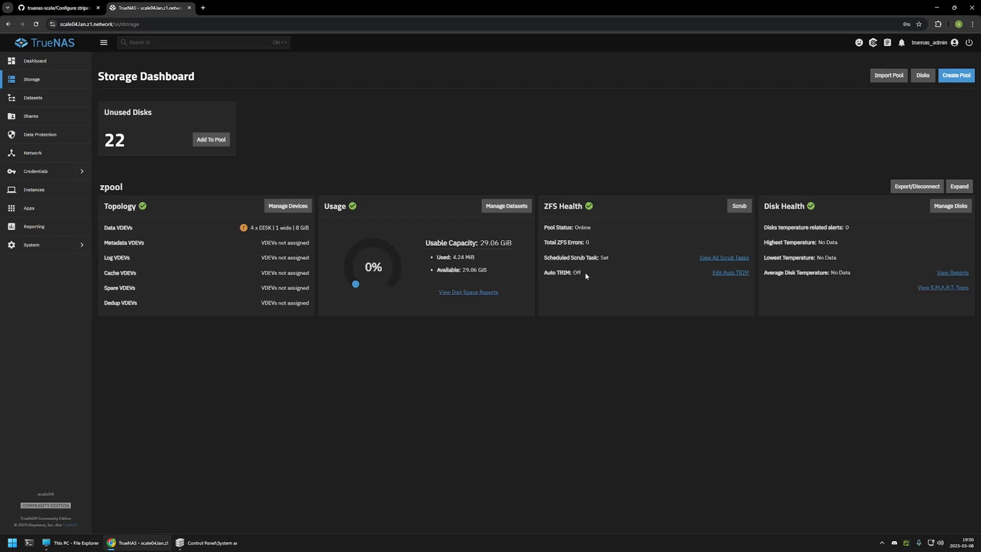